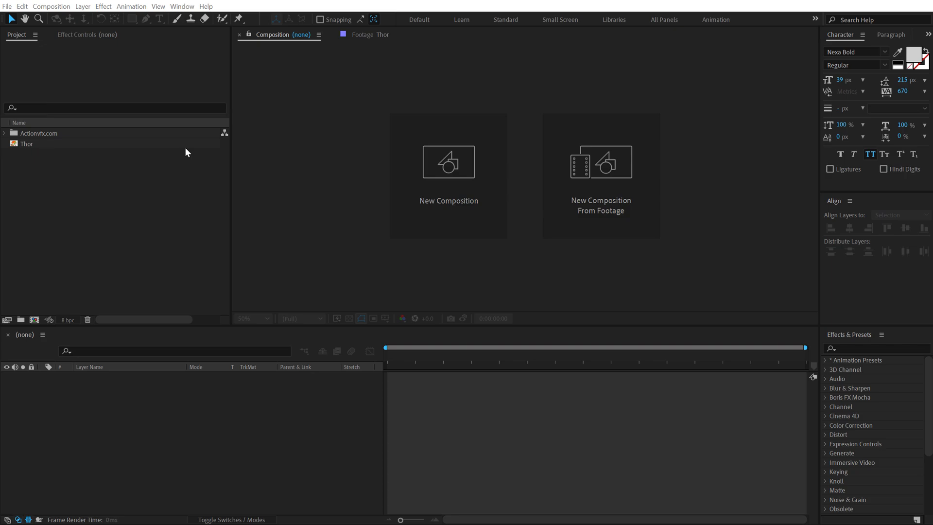
- Create a new 1920 px wide composition named Render
click(448, 163)
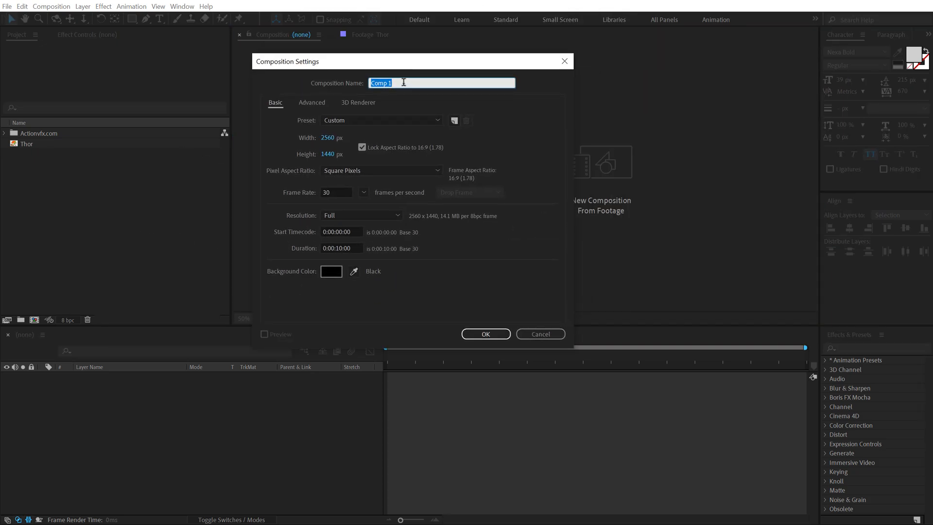
text(Render)
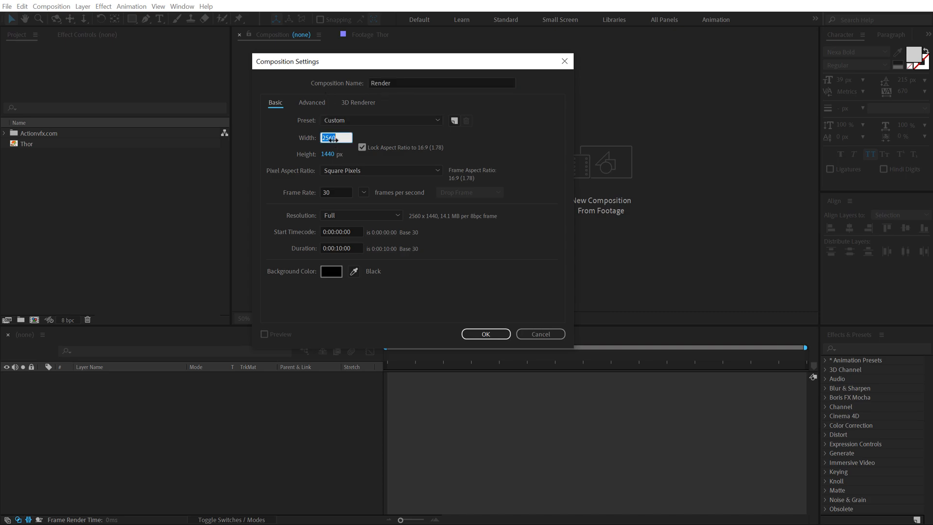
text(1920)
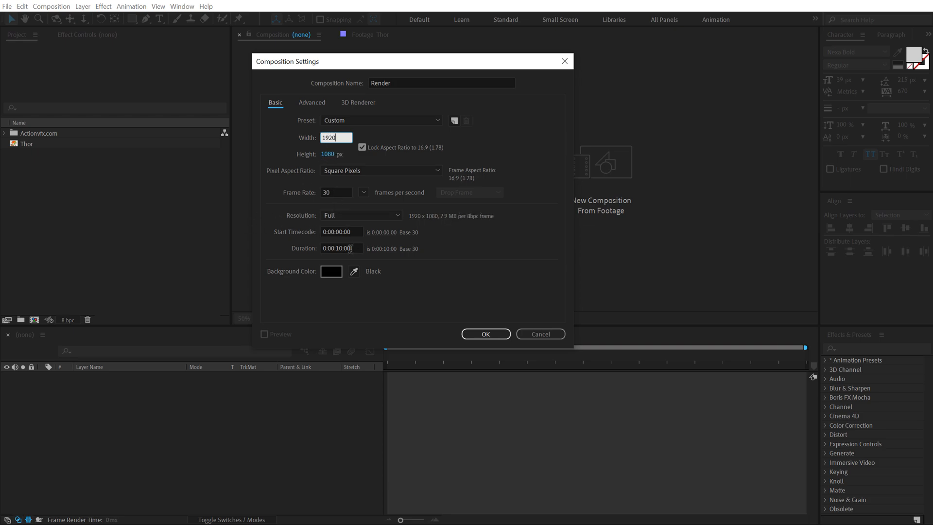
click(485, 333)
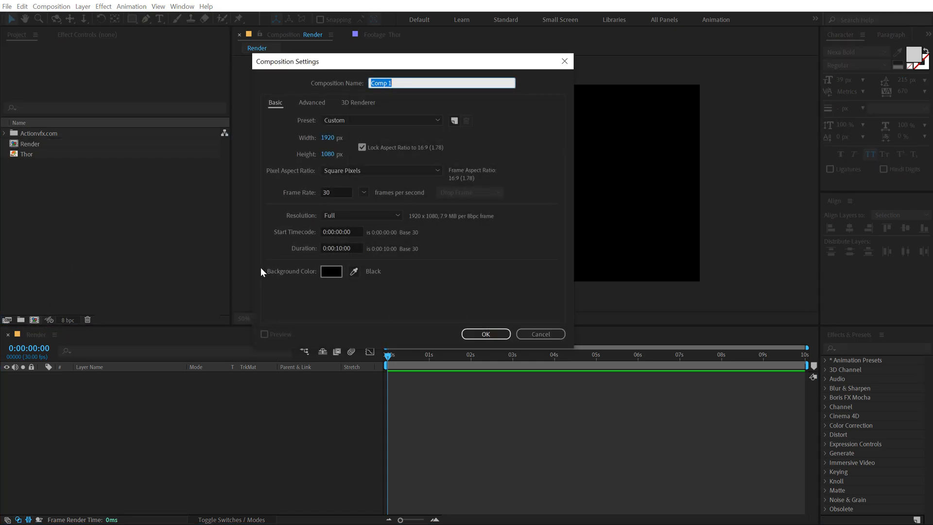
- Create two more compositions named Logo and Scene with the same settings
text(Logo)
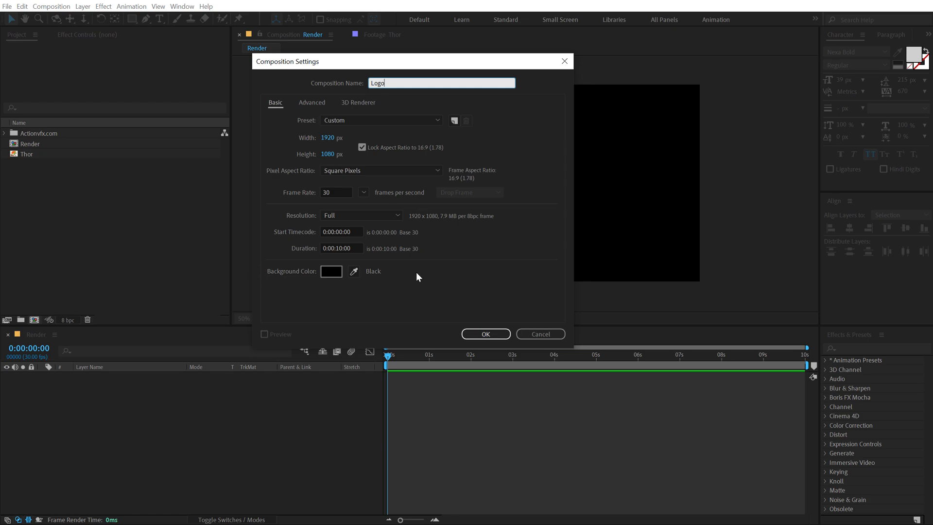
click(484, 334)
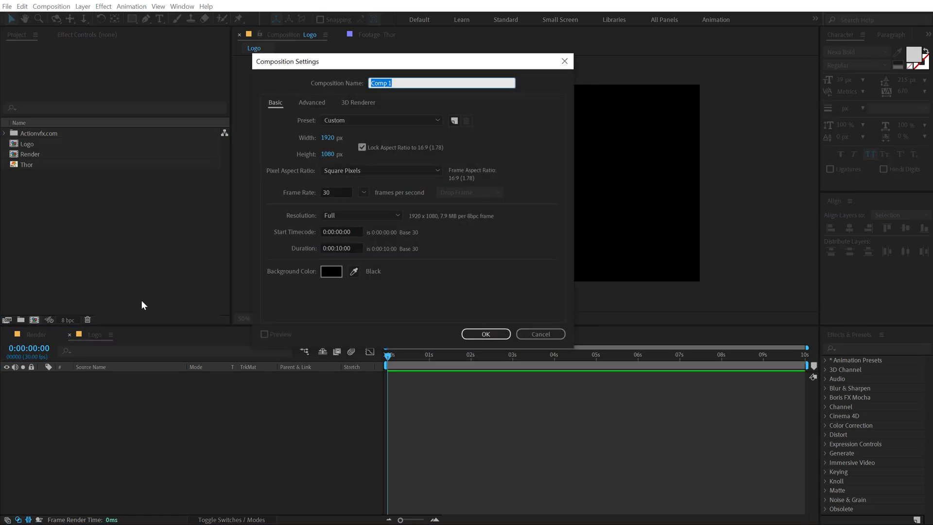
text(Scene)
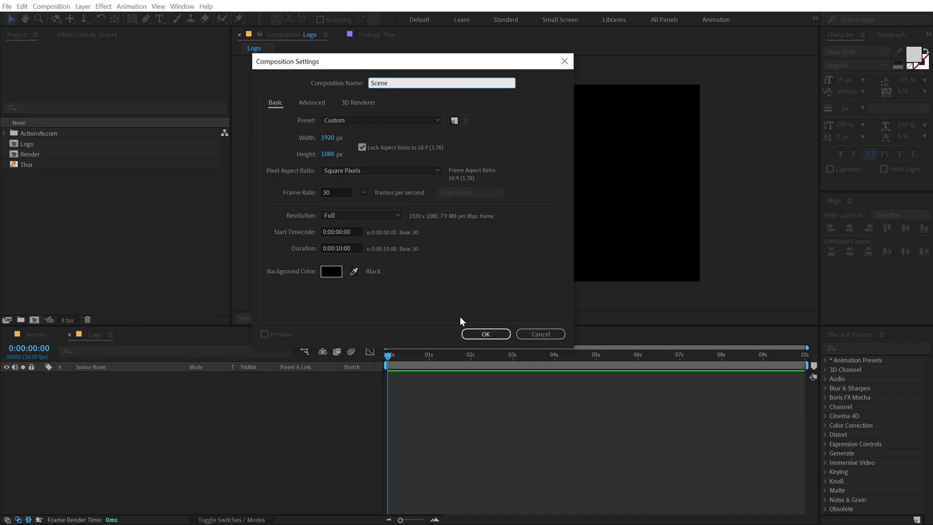
click(485, 334)
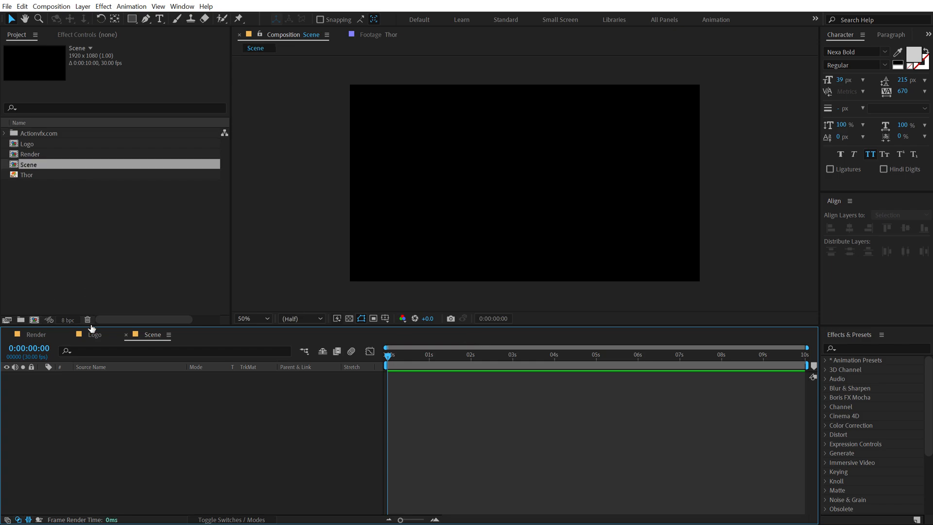
- Invert the Thor layer's mask in the Logo comp so only the title shows
click(130, 334)
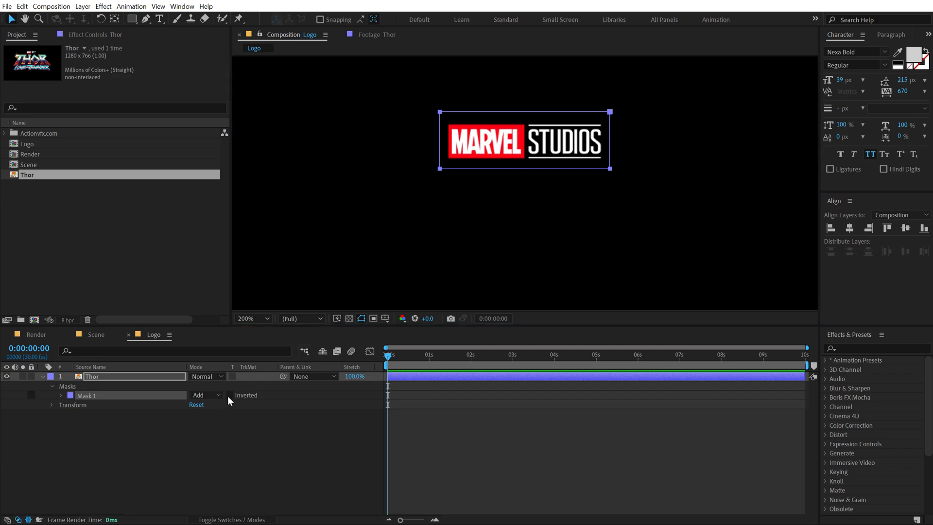
click(232, 395)
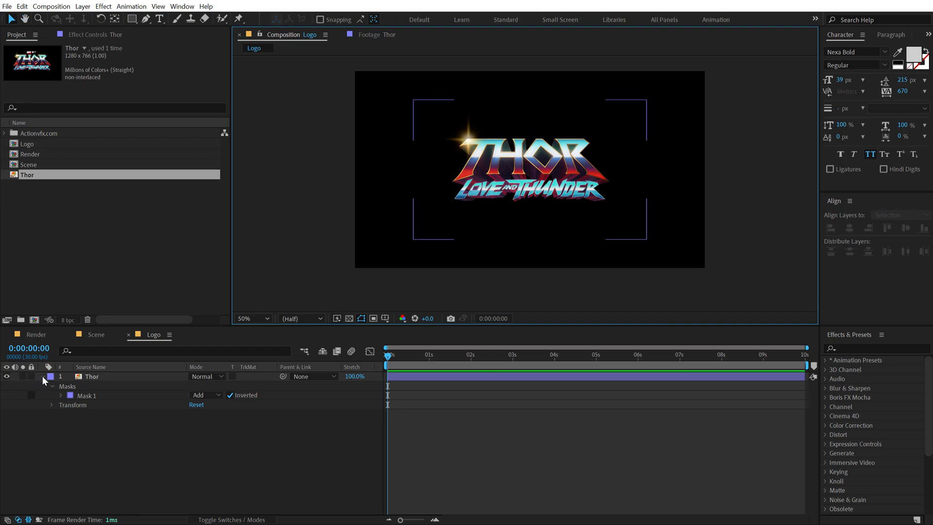
click(96, 334)
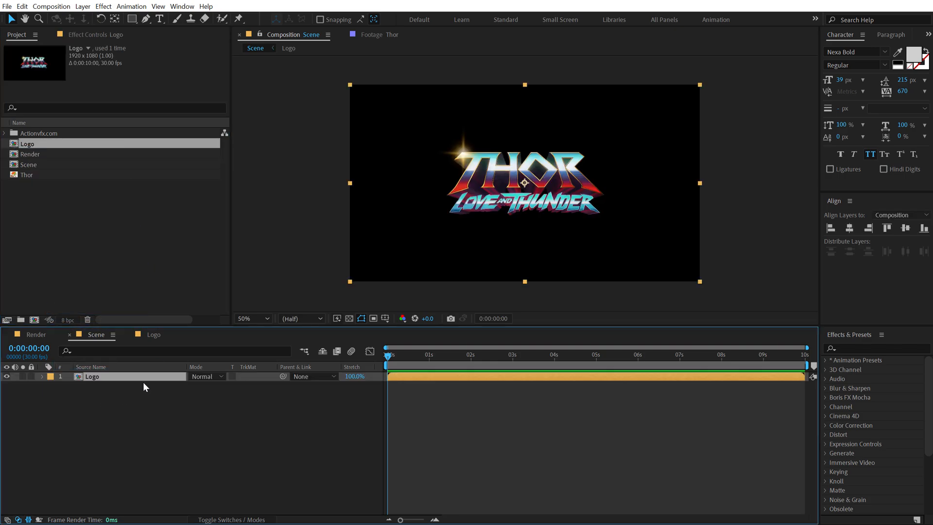
mouse_move(88, 16)
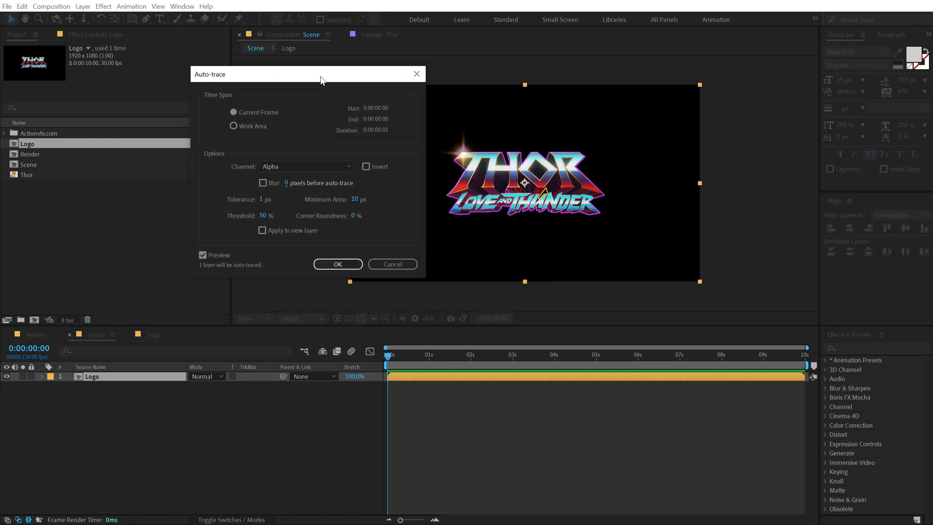
- Auto-trace the Logo layer's alpha in Scene and remove the extra masks, keeping Mask 1
click(337, 263)
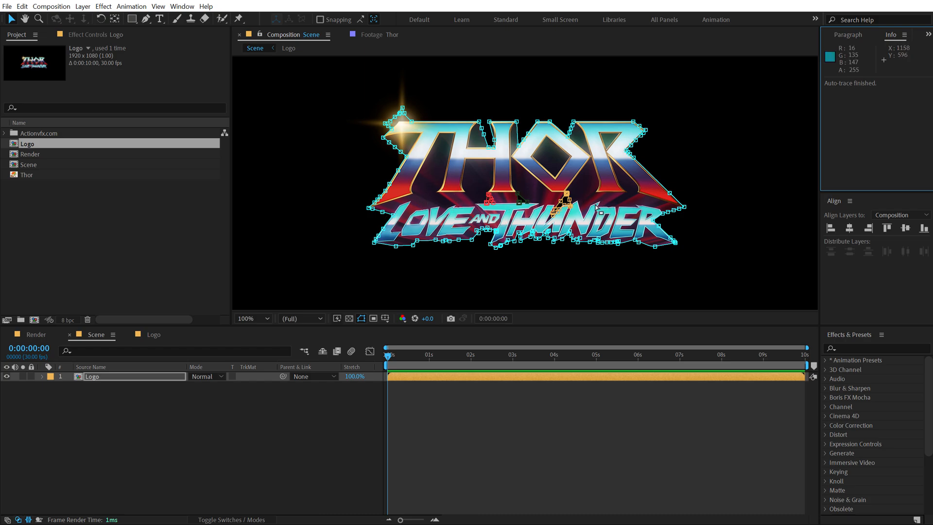
click(42, 376)
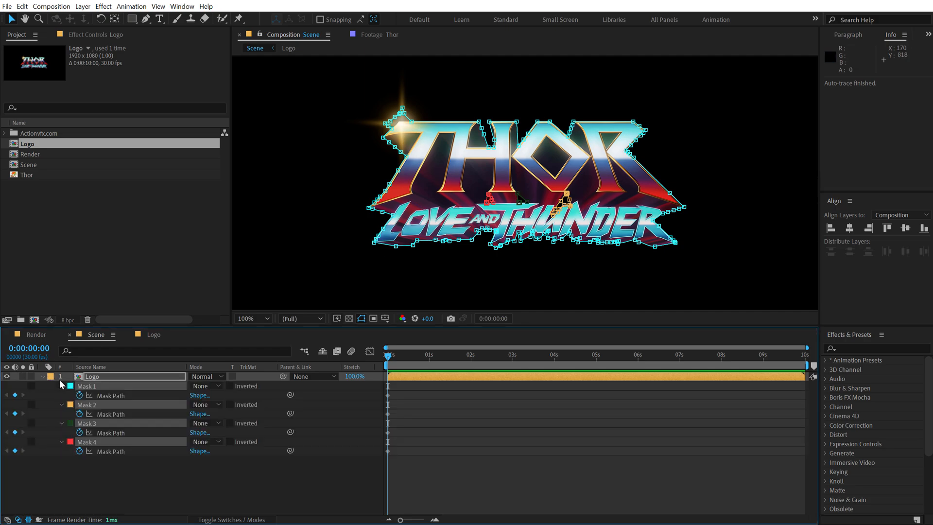
click(87, 441)
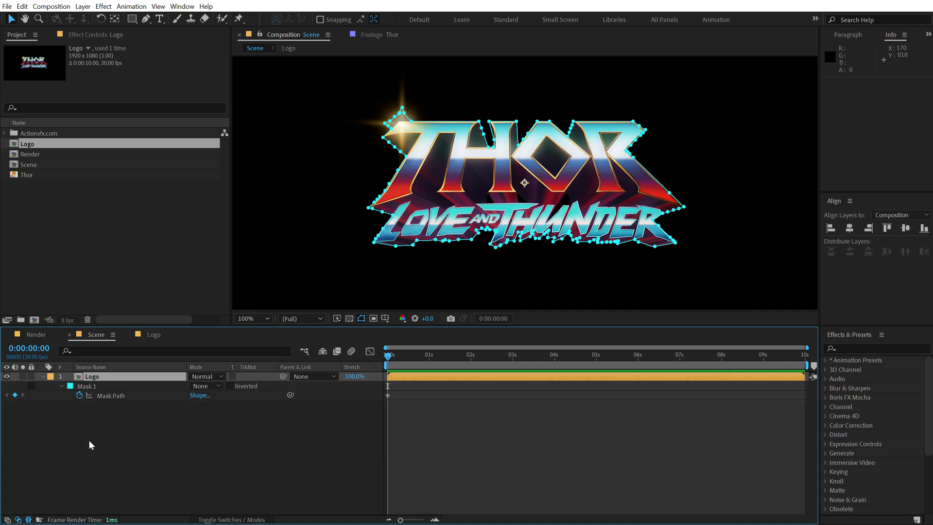
click(42, 376)
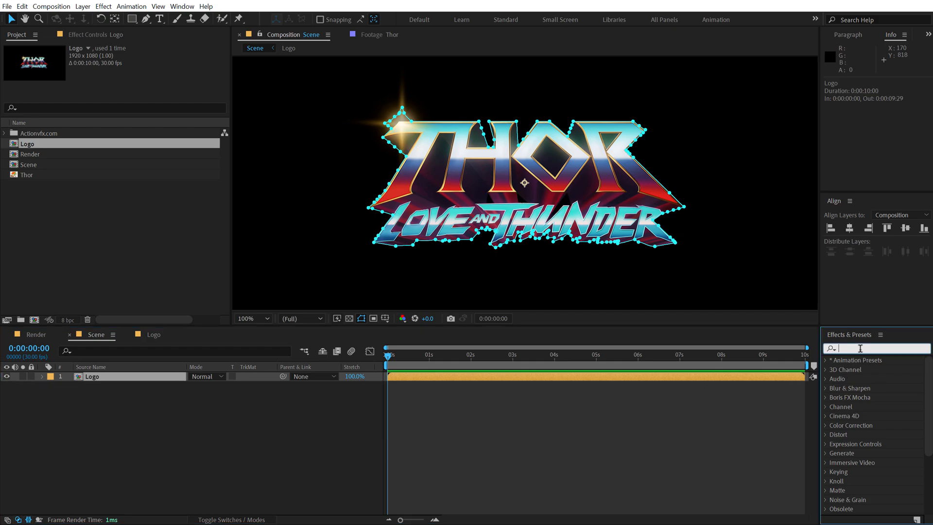
- Apply Saber to the Logo layer with Core Type set to Layer Masks
text(s)
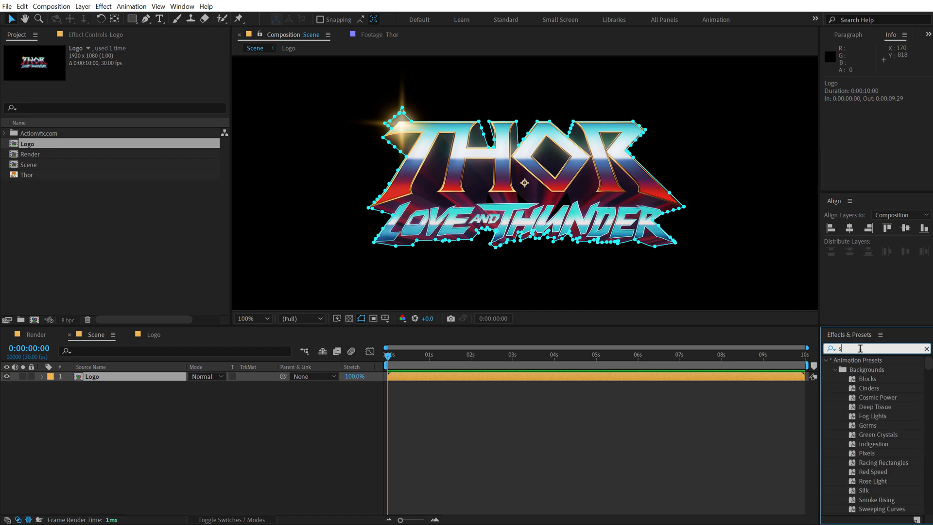
text(sabe)
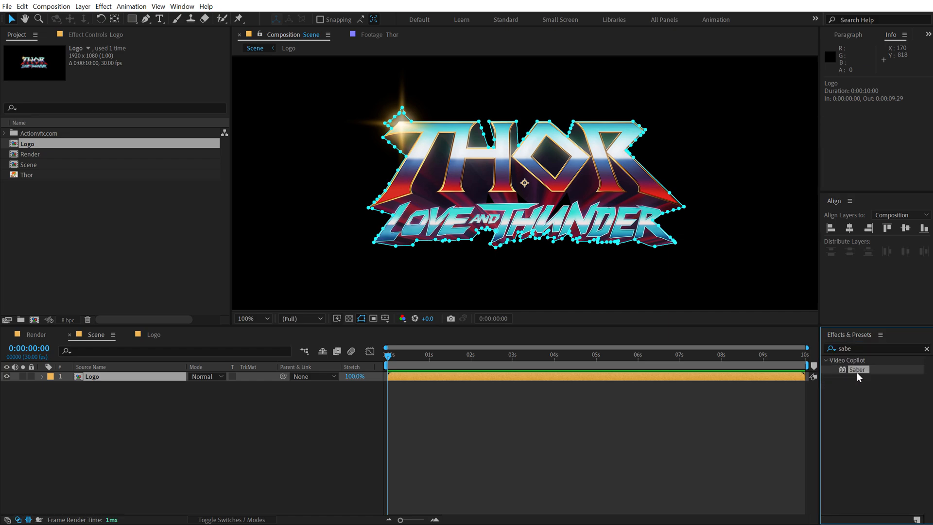
double_click(857, 369)
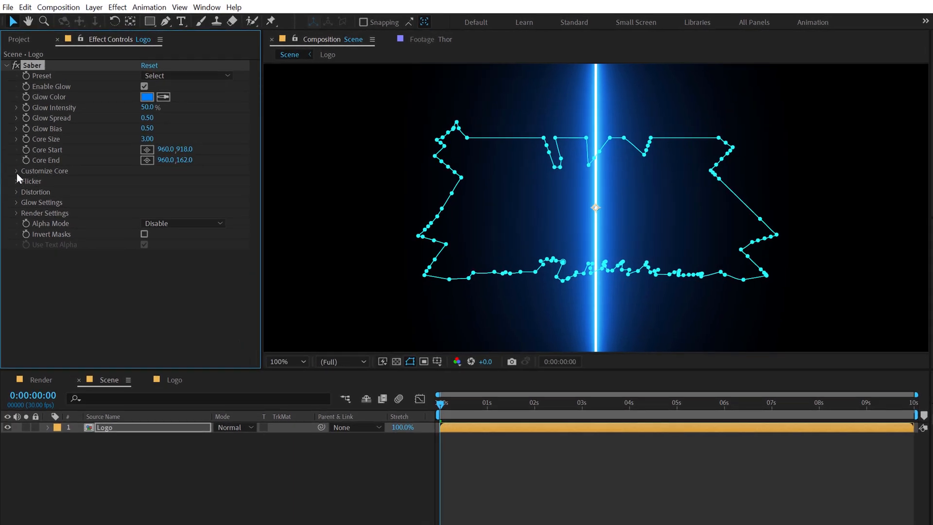
click(14, 171)
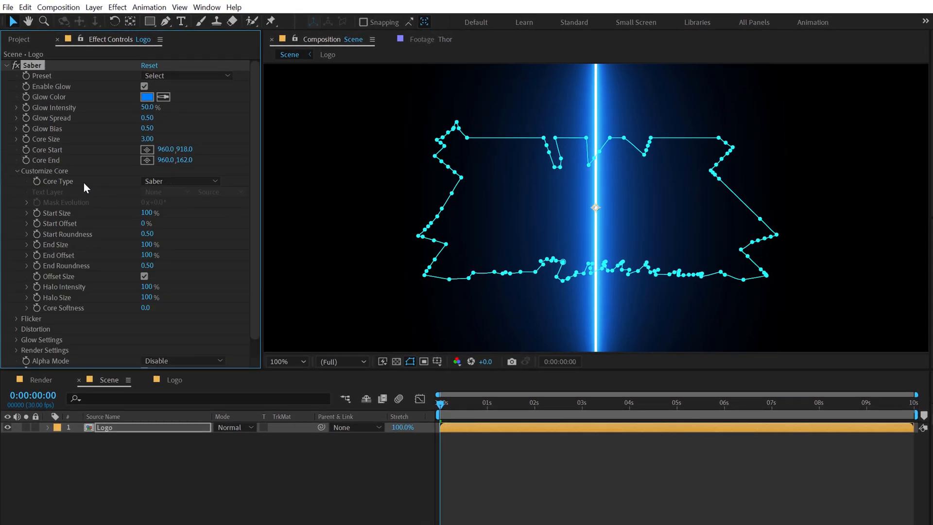
click(181, 181)
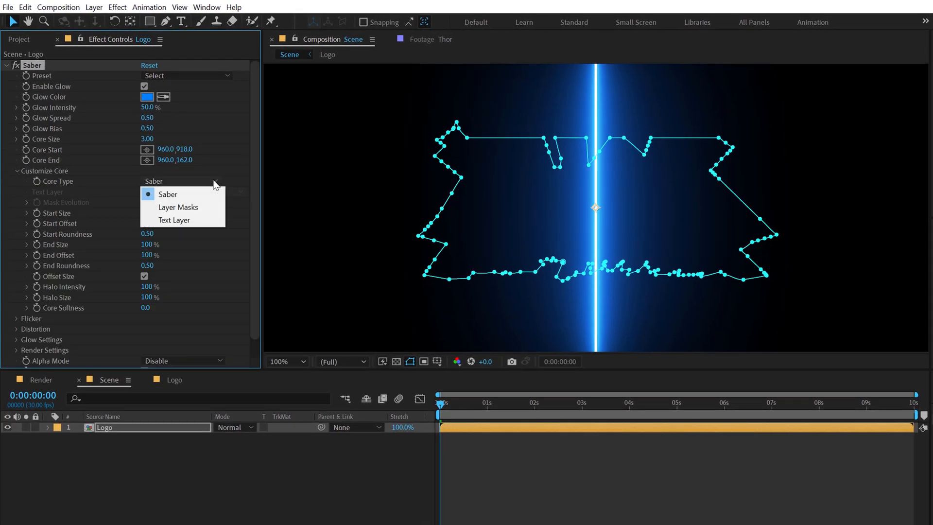
click(177, 207)
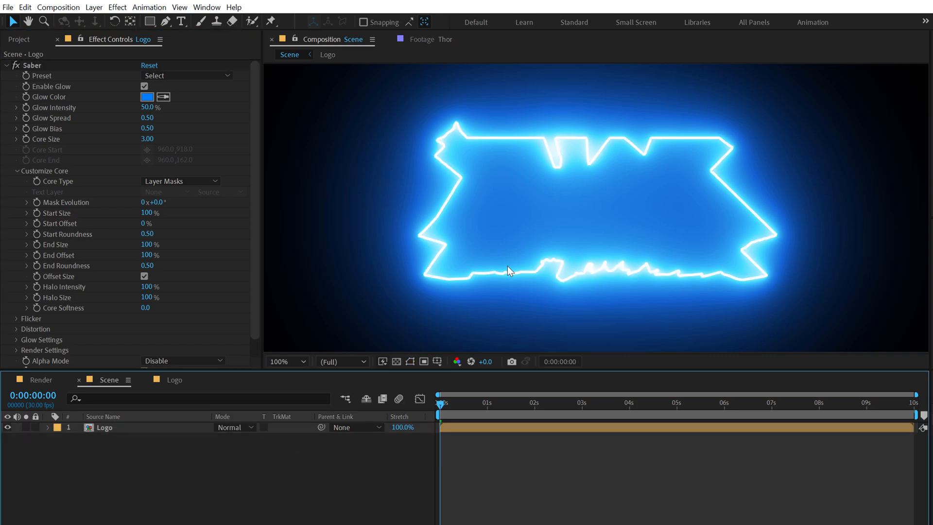
click(286, 362)
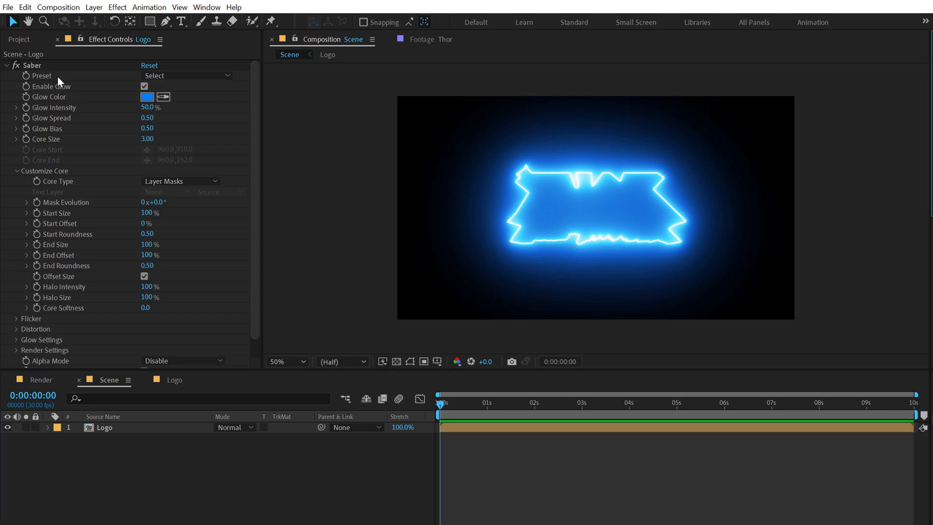
- Switch the Saber outline to the Electric preset and return to the timeline start
click(184, 76)
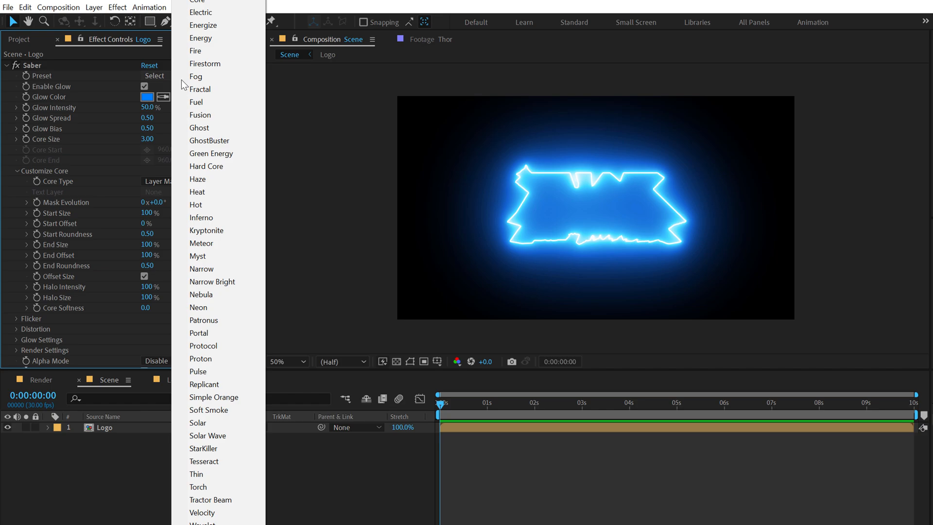
click(200, 12)
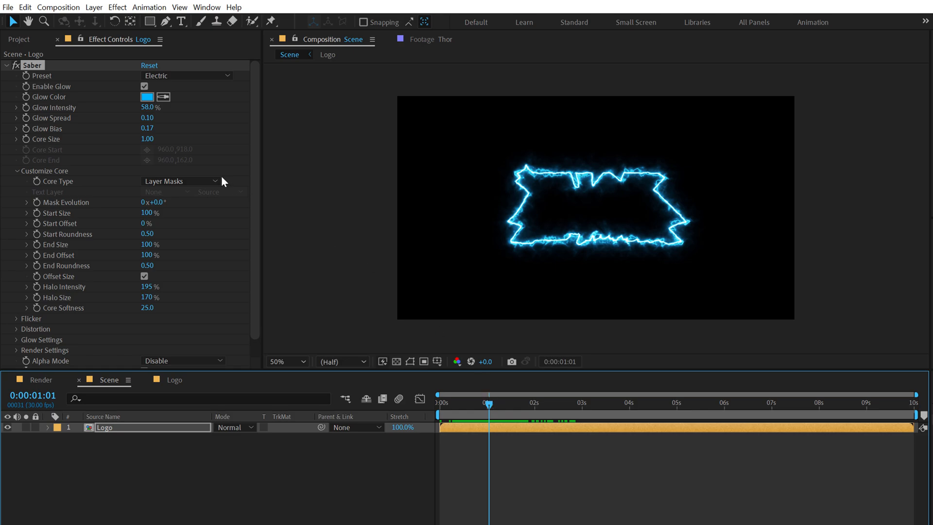
key(Home)
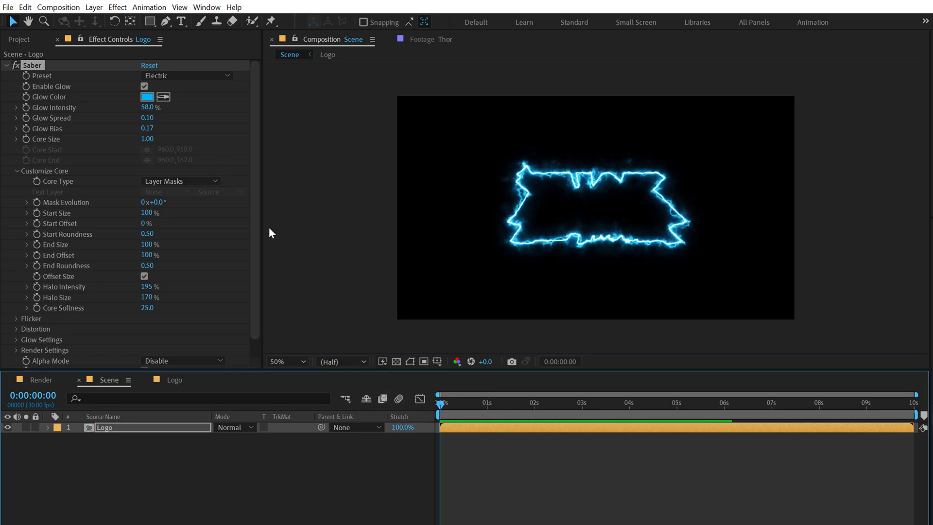
mouse_move(138, 228)
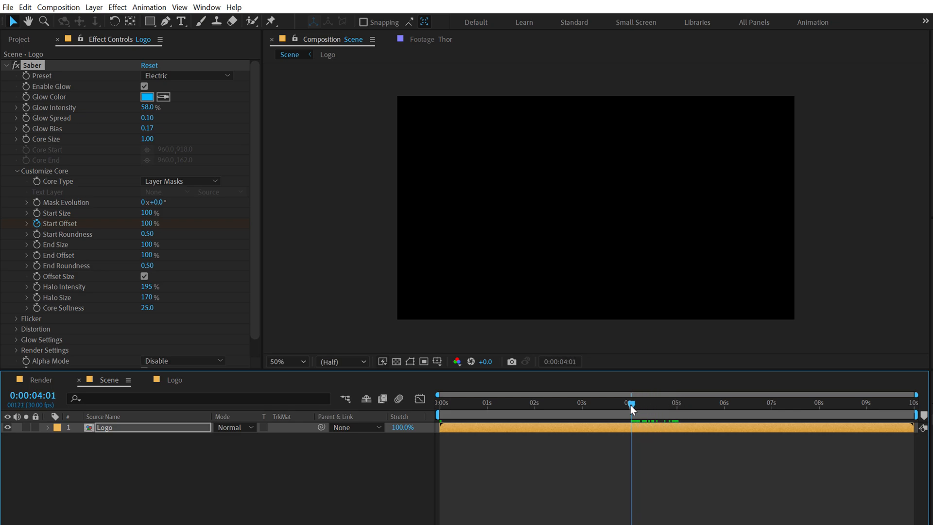
- Keyframe Saber's Start Offset and Mask Evolution around four seconds and preview the outline drawing itself
drag(632, 410, 629, 410)
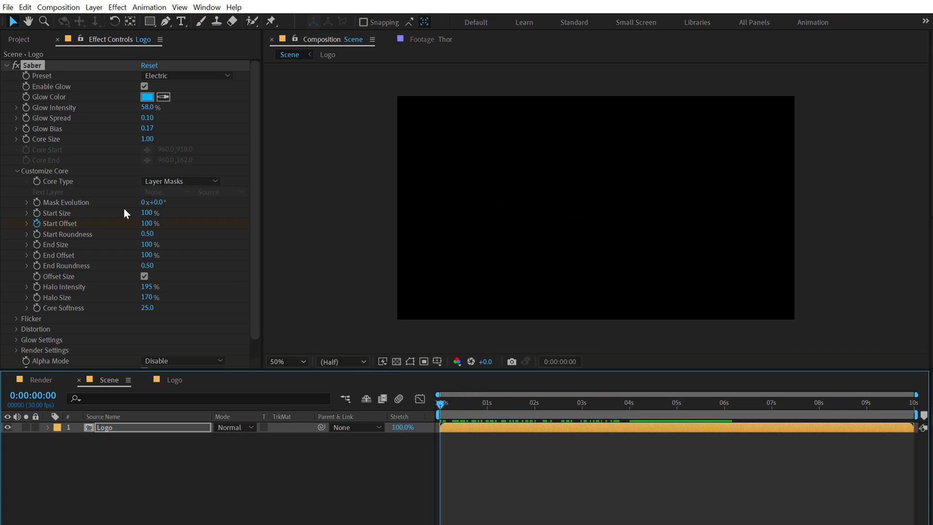
mouse_move(70, 272)
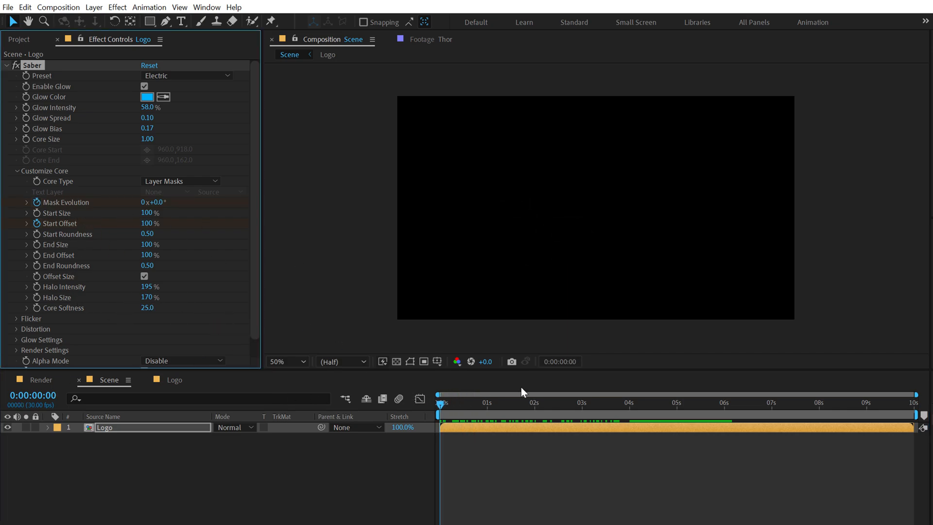
click(638, 402)
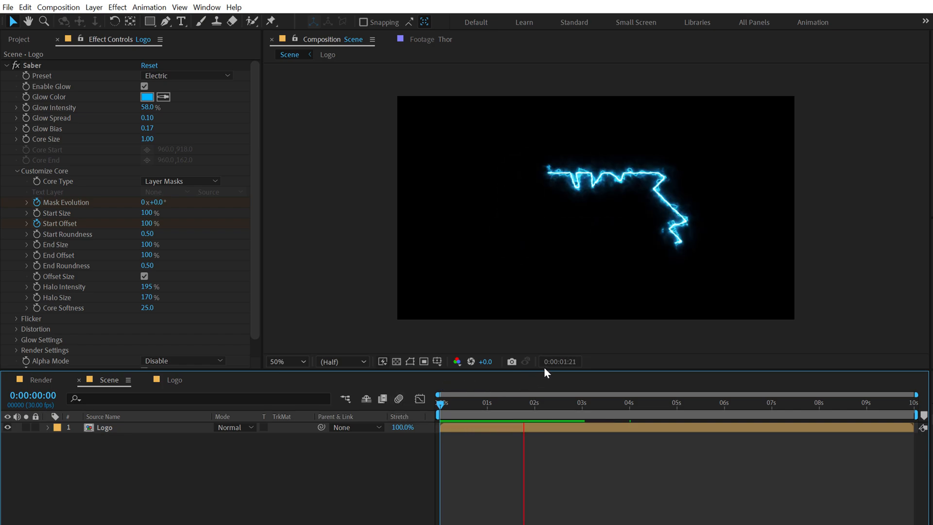
click(625, 412)
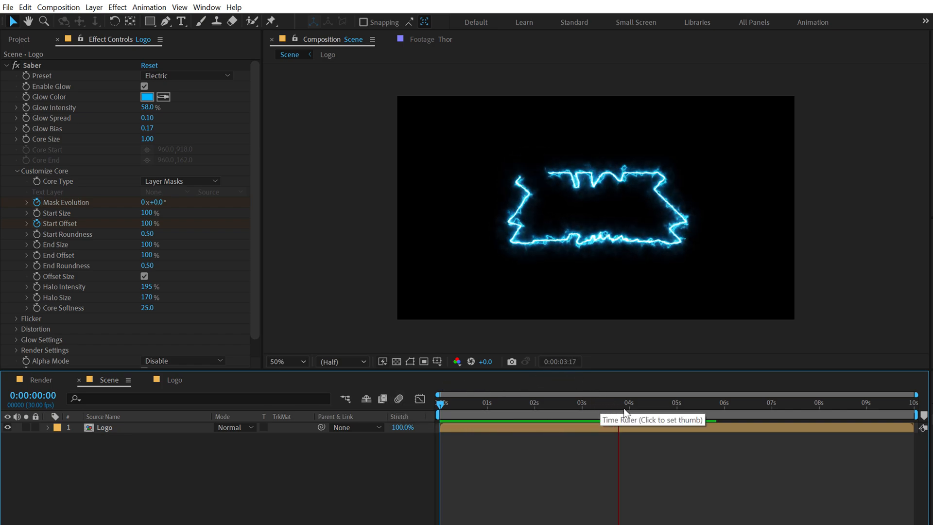
click(539, 415)
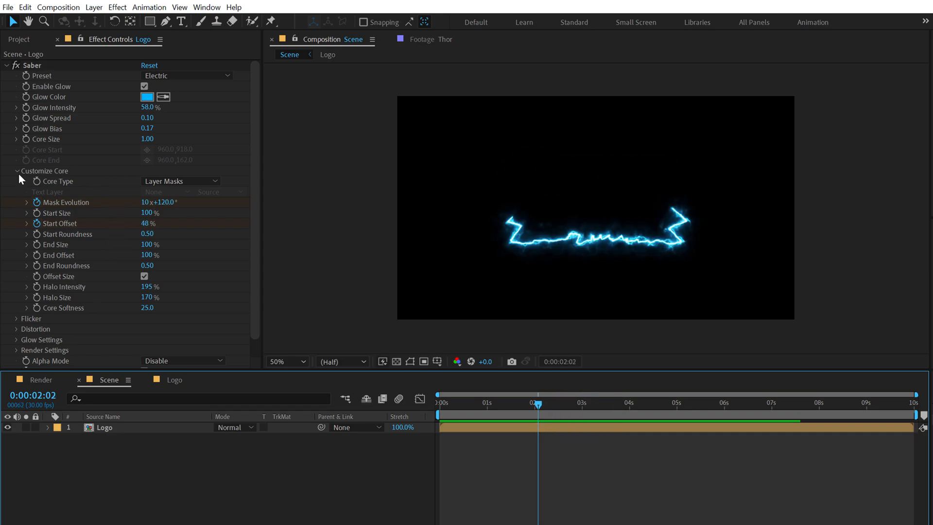
- Set Saber's Flicker Intensity to 400%
click(16, 171)
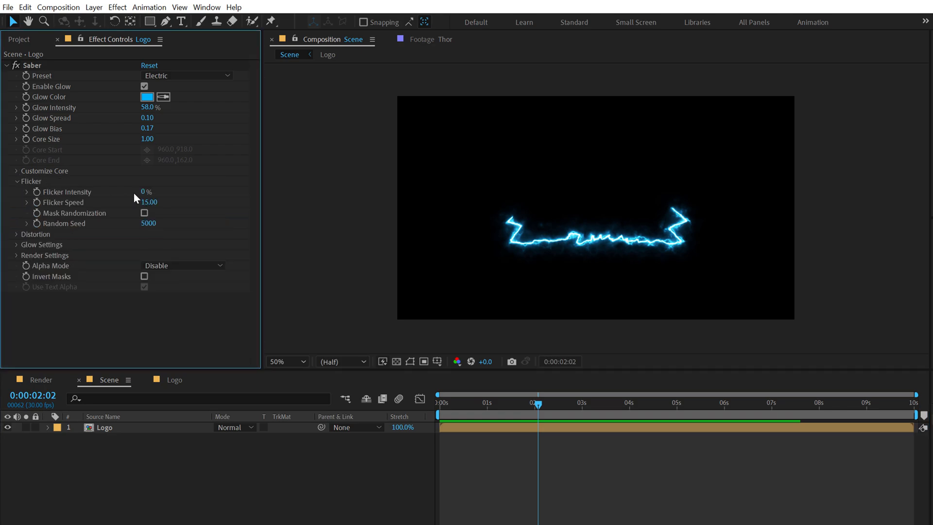
double_click(147, 192)
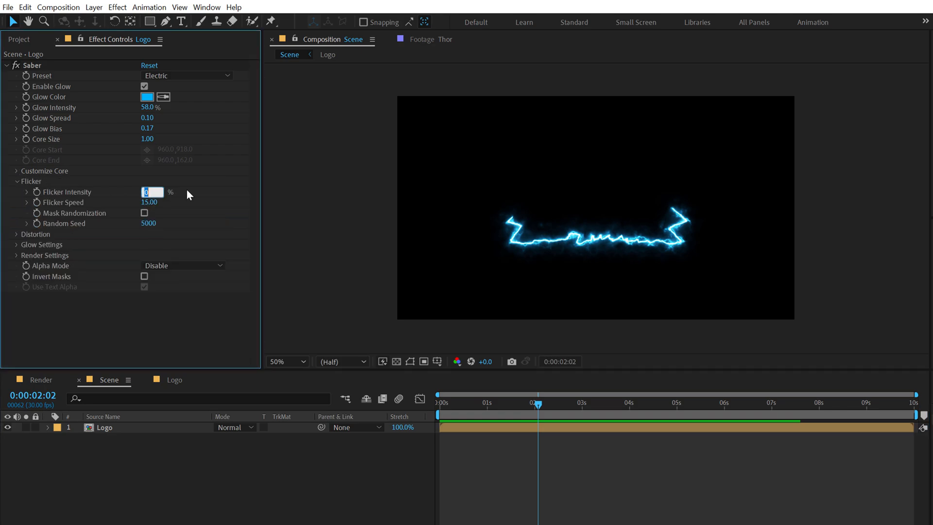
text(400)
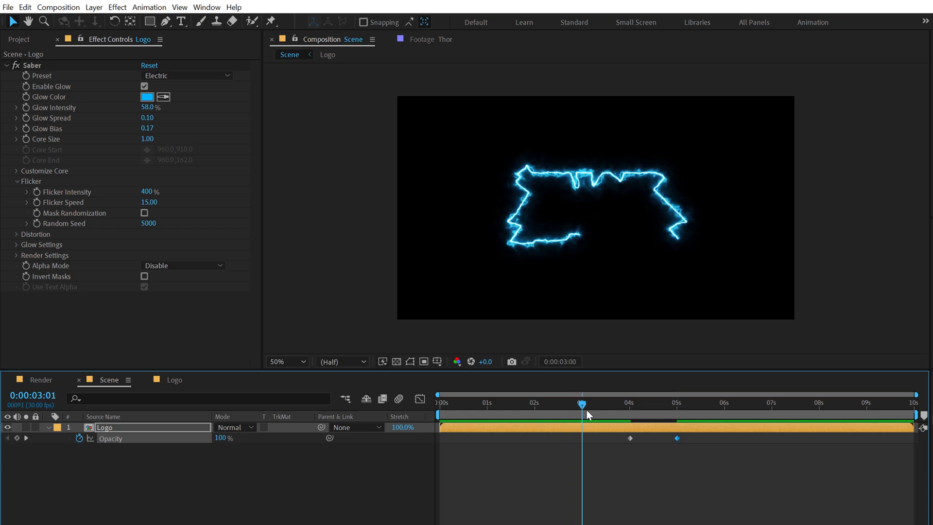
- Add Logo layer Opacity keyframes fading from 100% at 5s to 0% around 5:26
drag(582, 403, 603, 403)
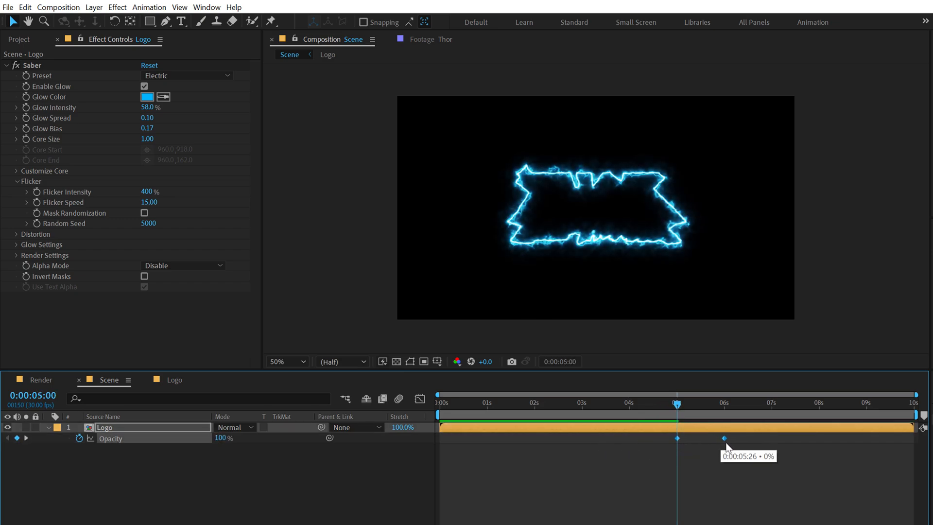
click(52, 428)
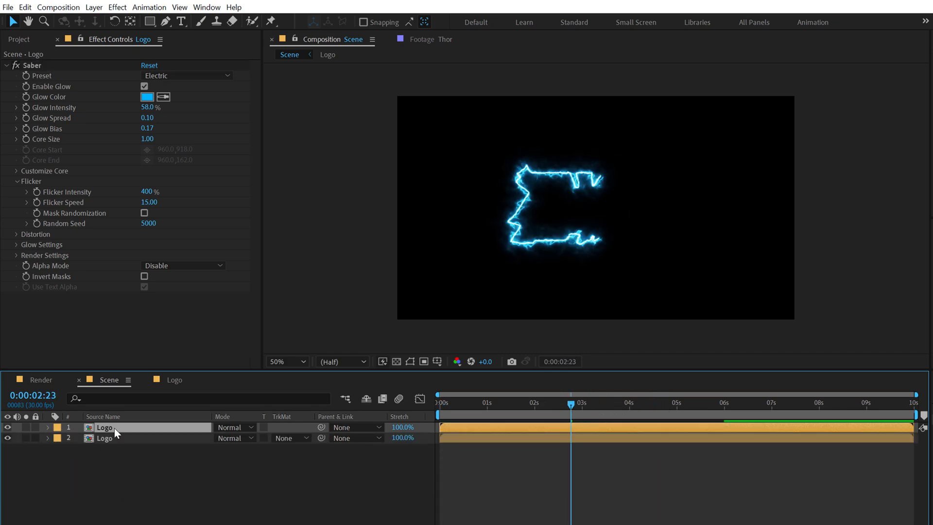
- Make the duplicated Logo layer's Saber glow orange with Start Offset 180
click(439, 402)
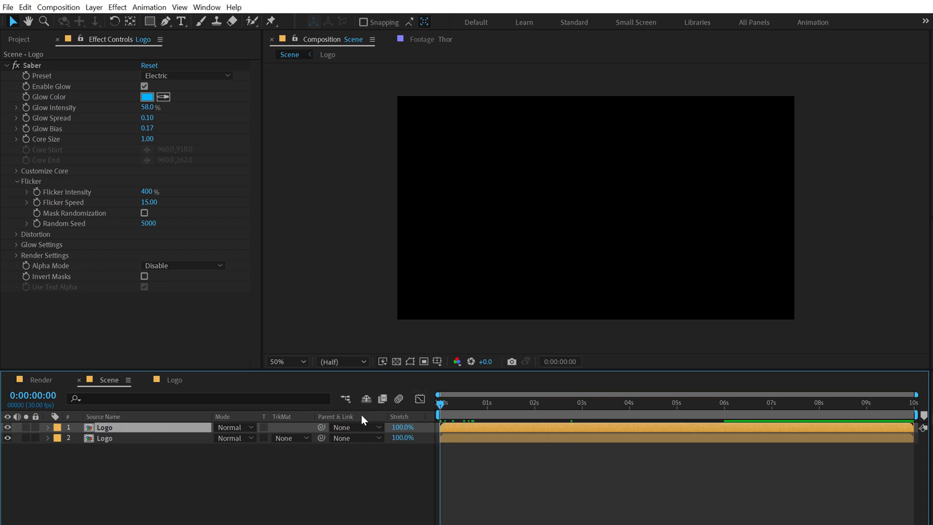
click(147, 96)
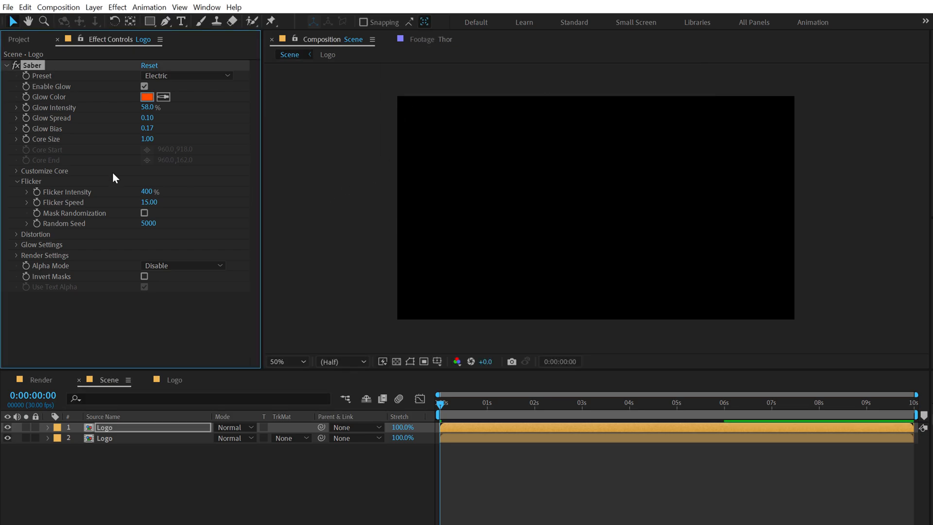
click(17, 181)
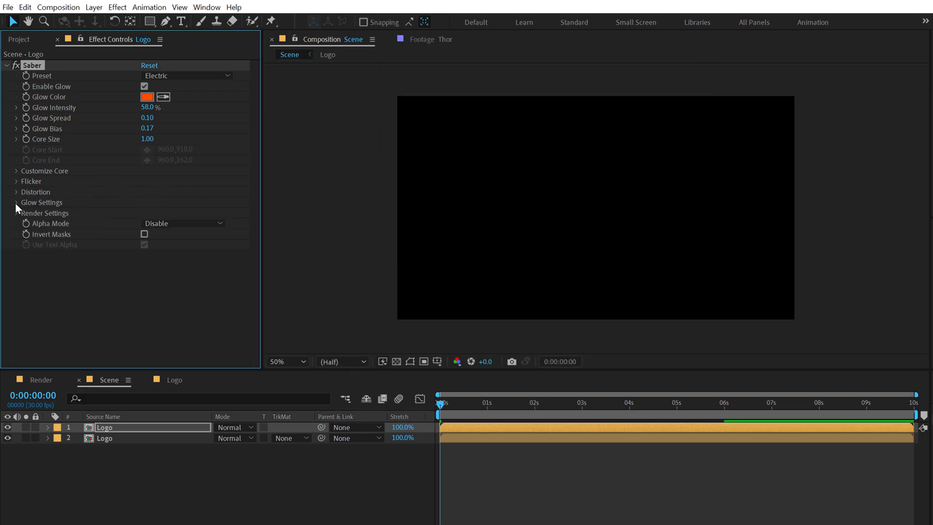
click(17, 171)
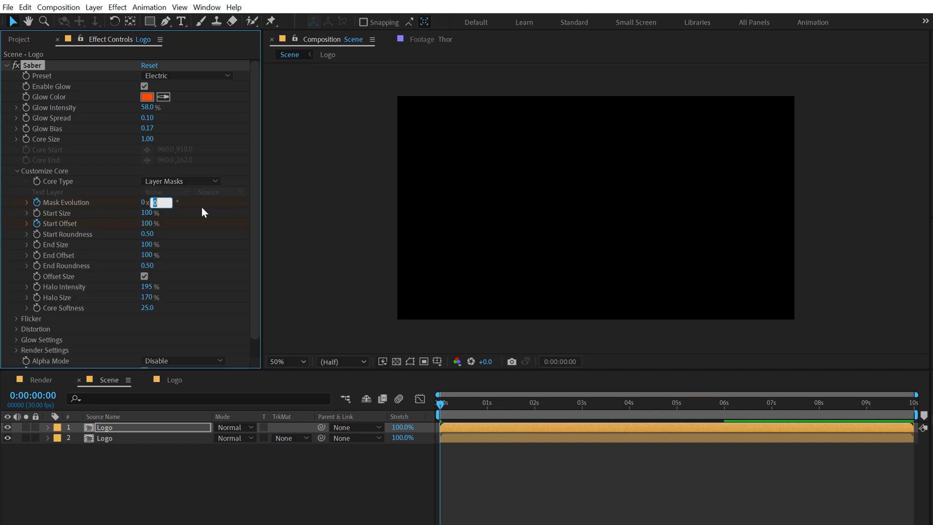
text(180)
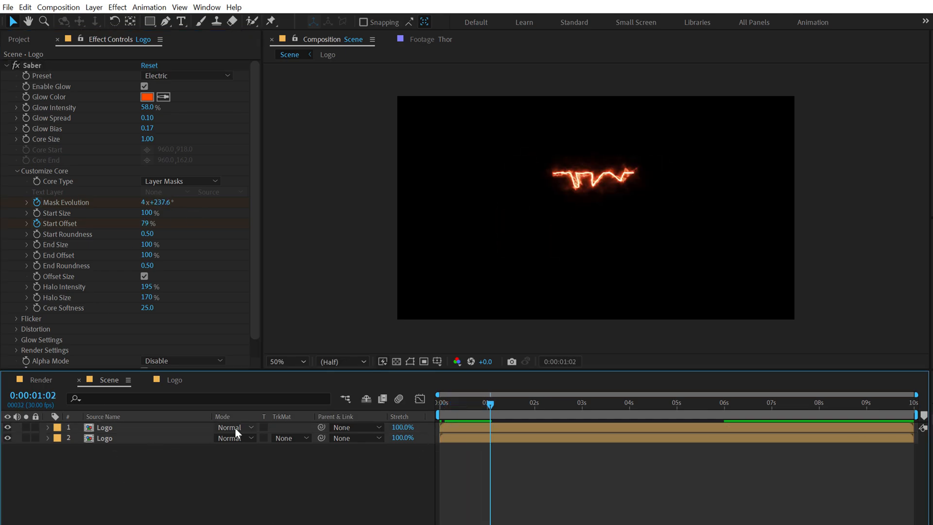
- Set the outline layers to Screen blend mode and preview both outlines together
click(231, 427)
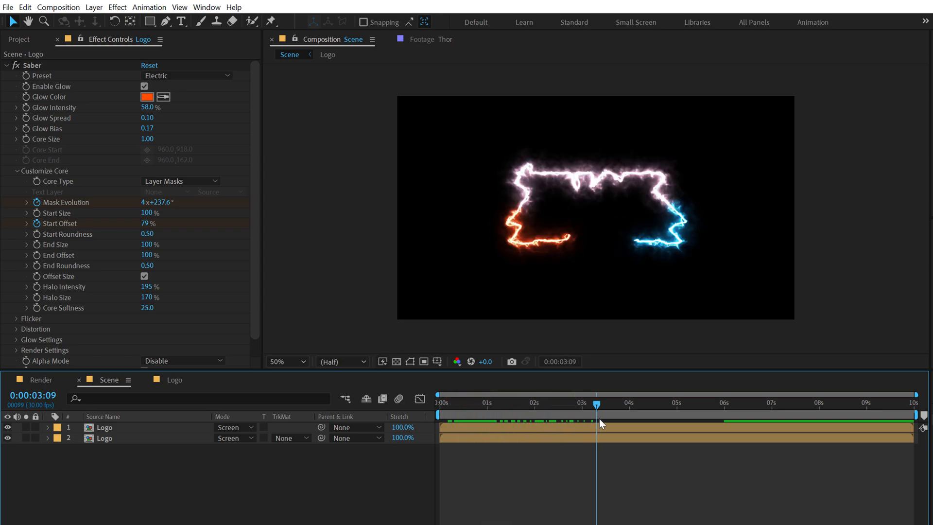
click(656, 404)
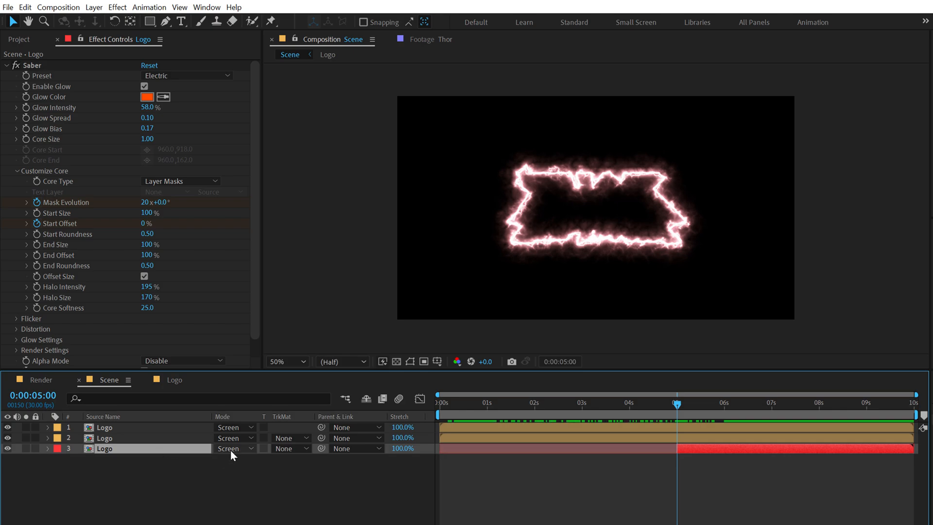
- Set the third Logo layer to Normal mode starting at 5s and preview the full logo appearing
click(232, 448)
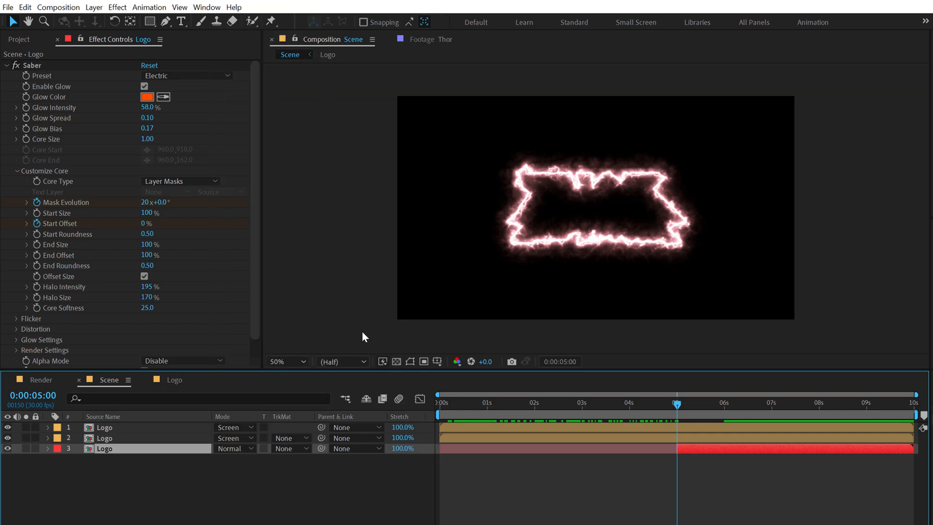
click(701, 403)
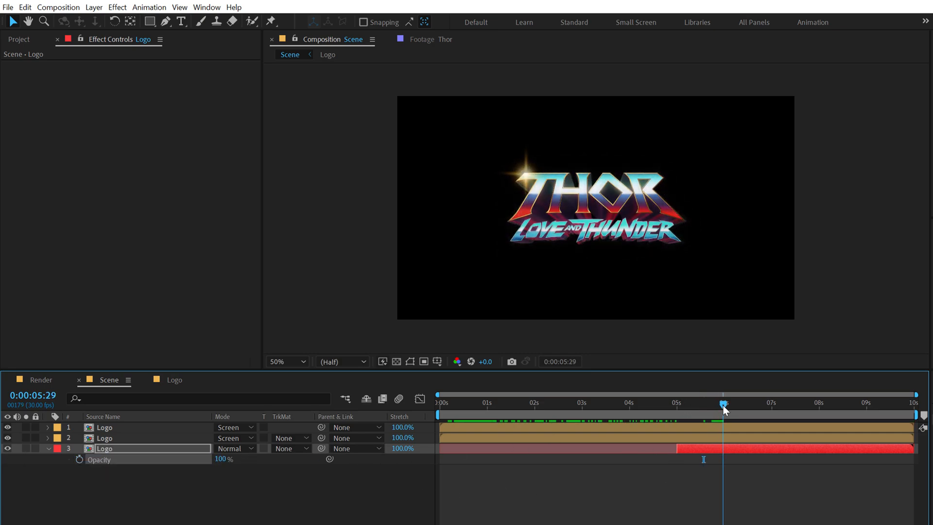
drag(724, 410, 709, 410)
text(sabe)
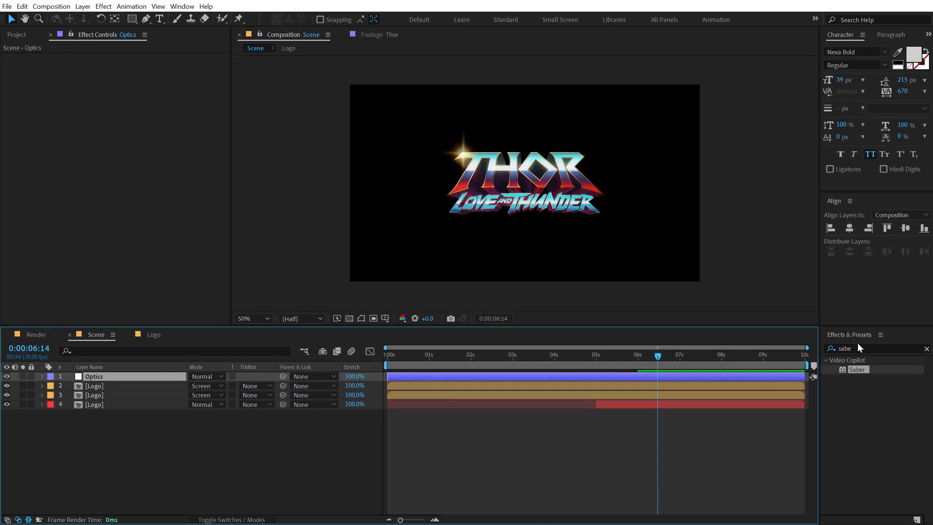
- Apply Optics Compensation with Reverse Lens Distortion on, Field of View 167, keyframed
text(optic)
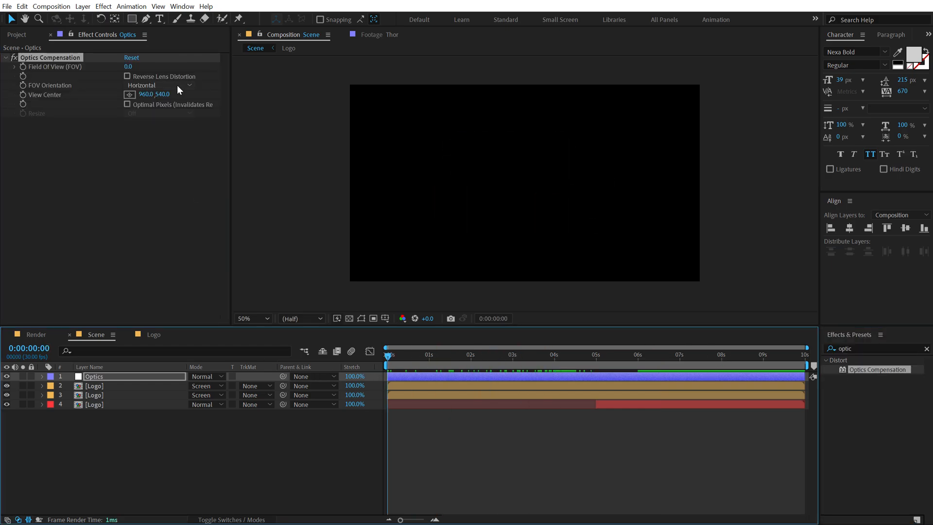
click(128, 77)
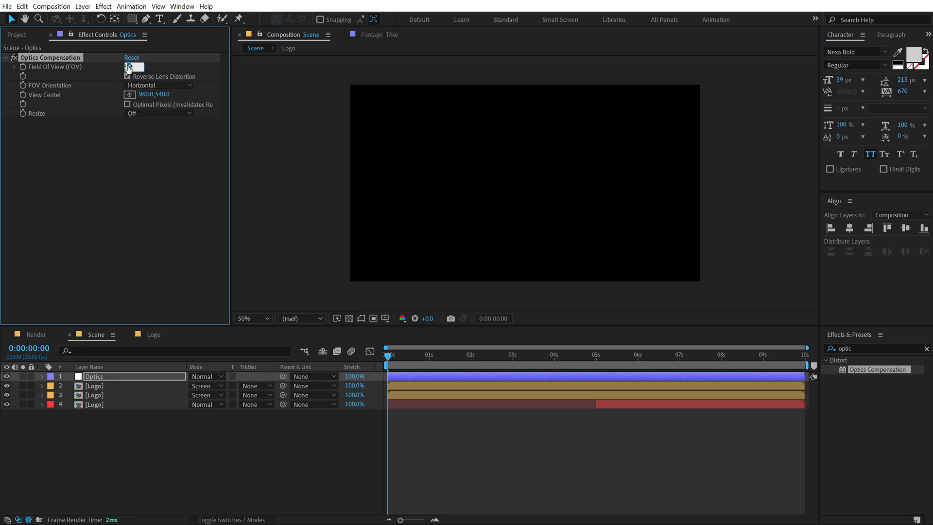
text(167.0)
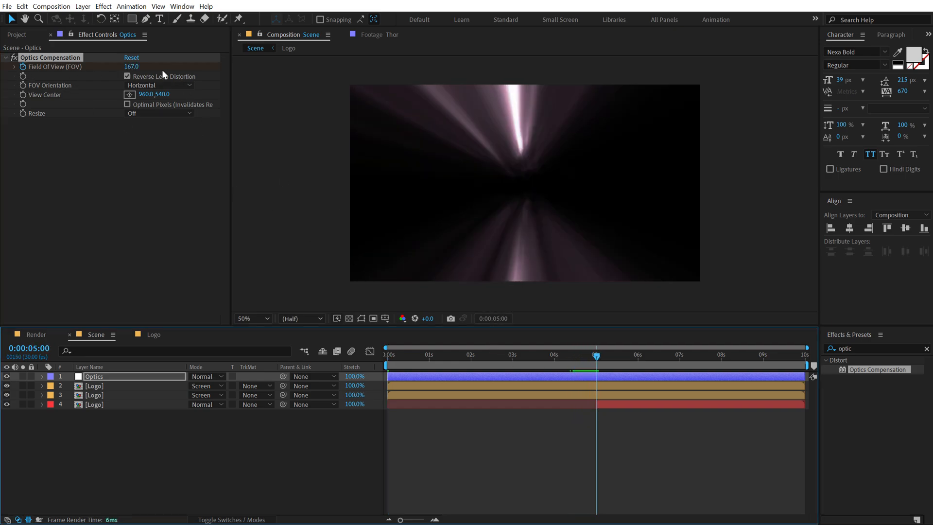
click(131, 67)
text(0)
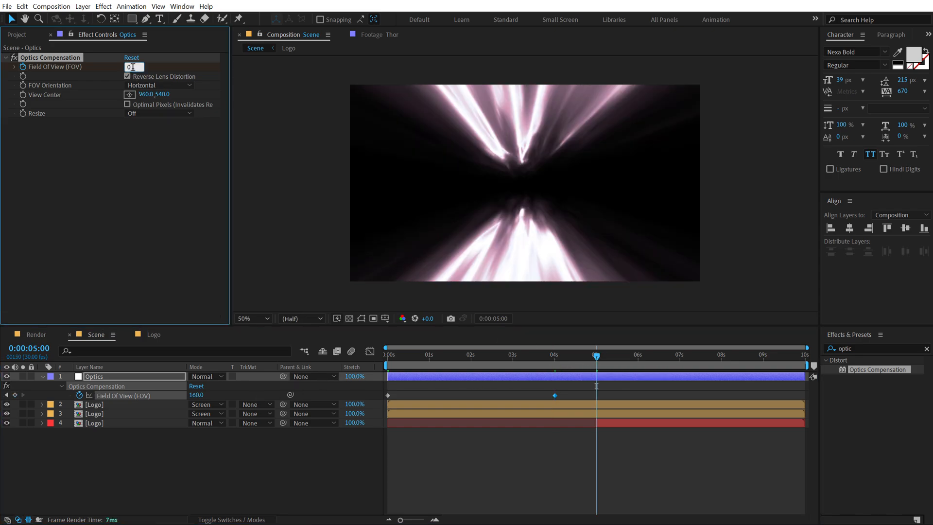
click(403, 356)
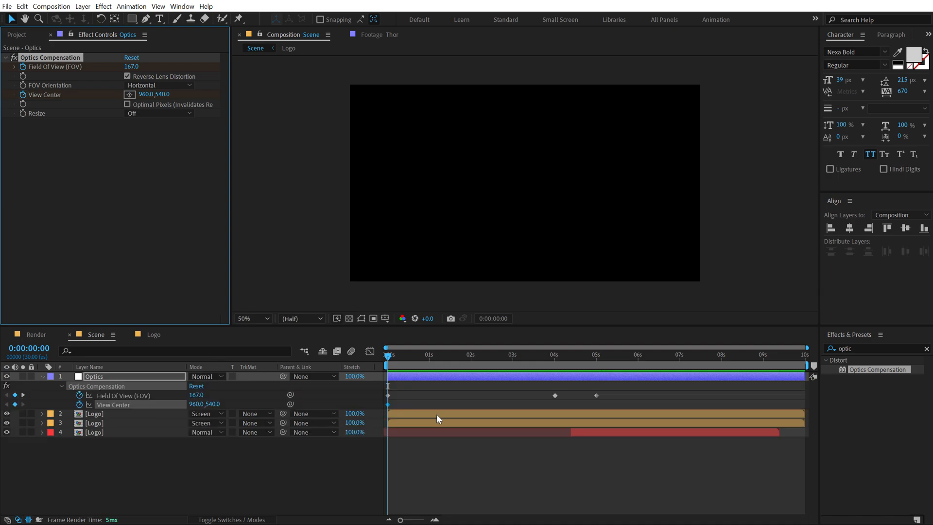
mouse_move(389, 416)
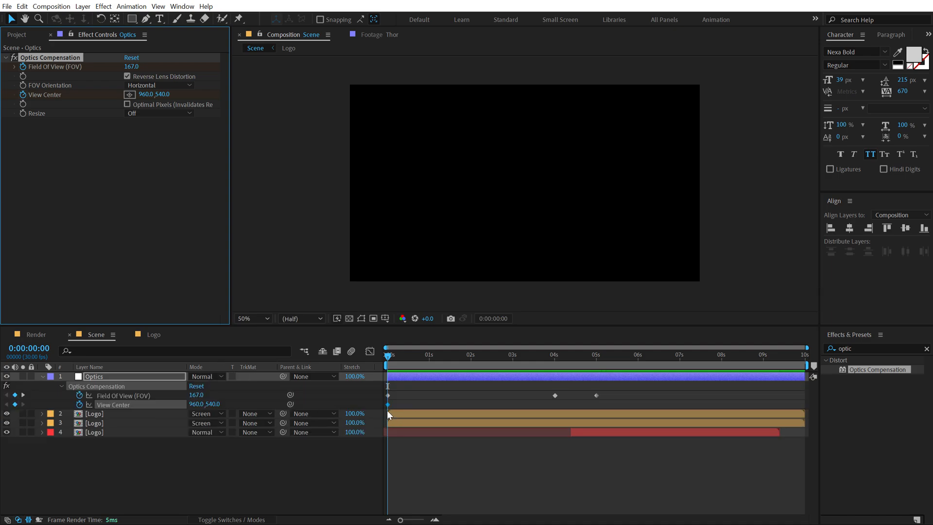
mouse_move(388, 406)
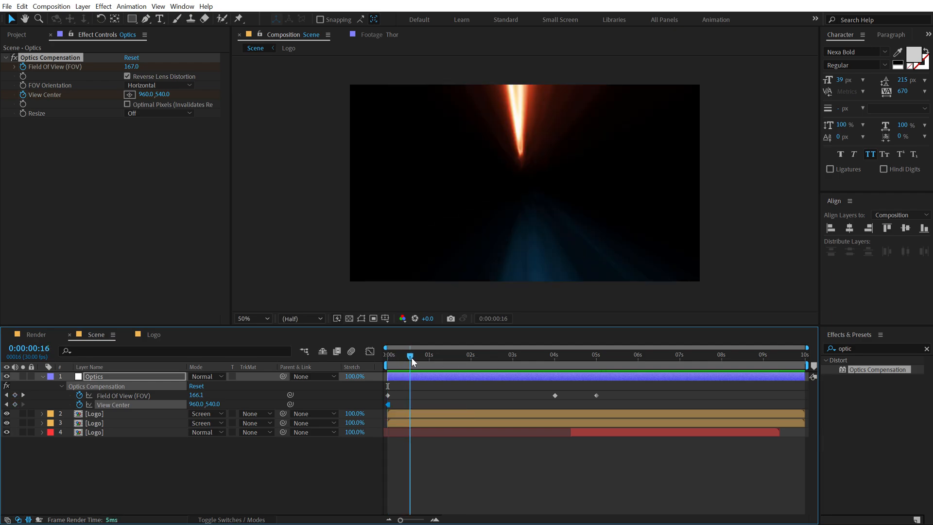
- Keyframe the View Center at several frames so the streaks' vanishing point wanders over the first seconds
drag(410, 357, 421, 357)
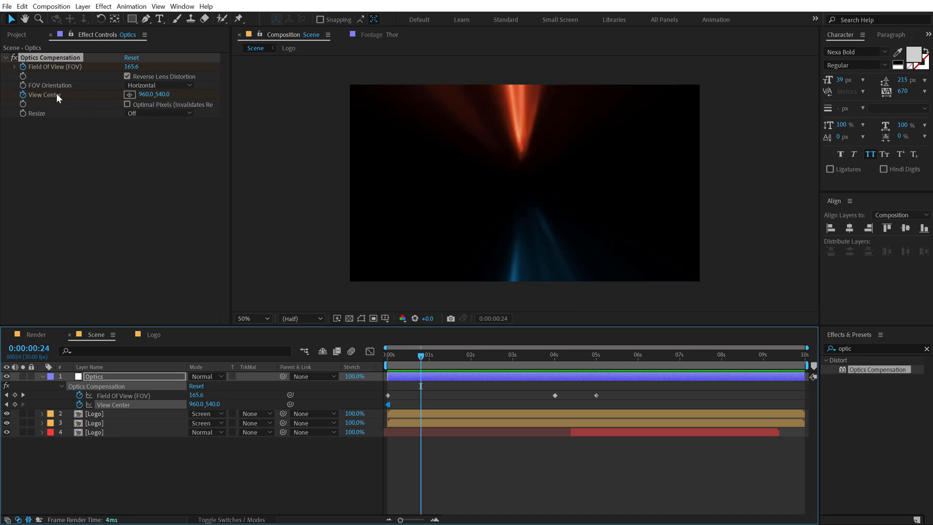
drag(523, 182, 526, 183)
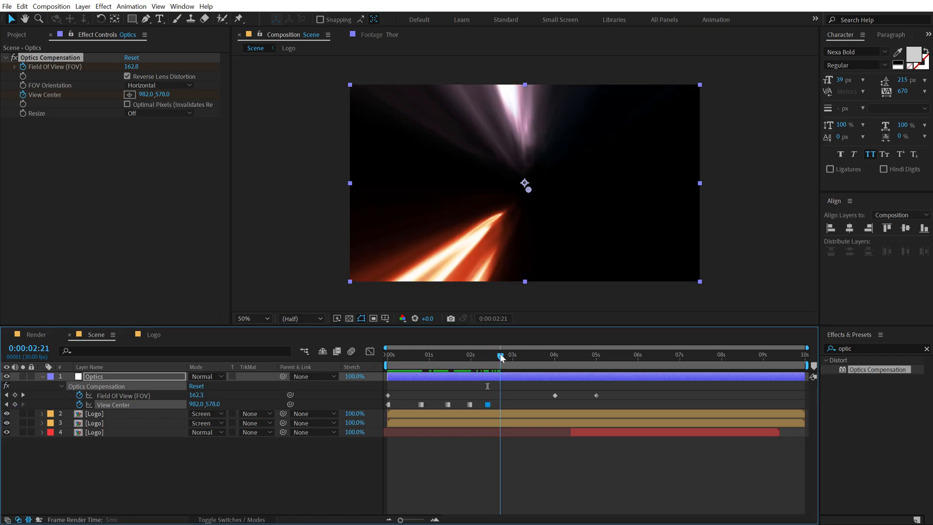
click(505, 353)
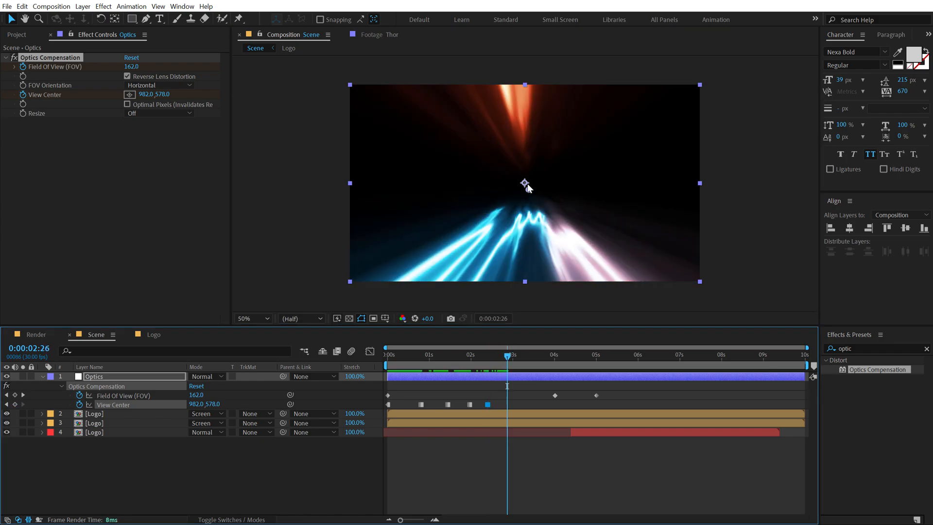
drag(524, 182, 522, 184)
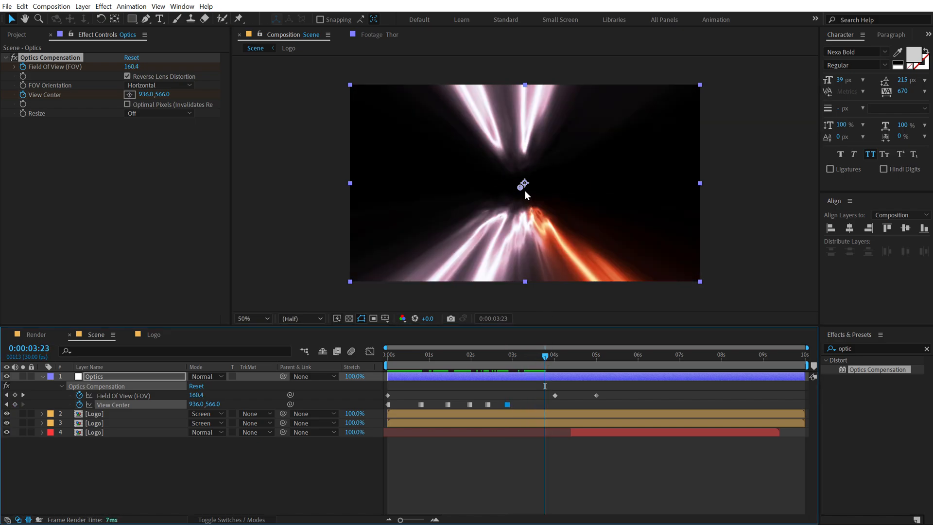
drag(523, 184, 534, 194)
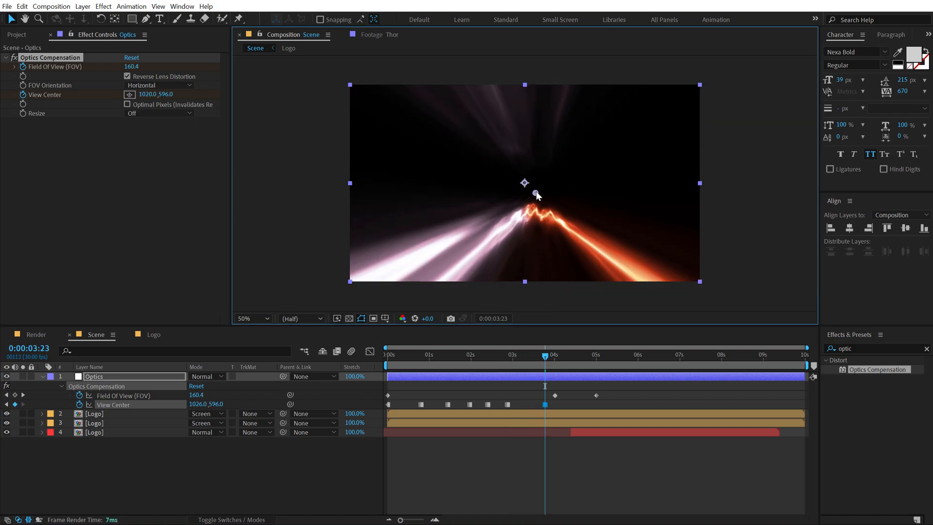
click(553, 355)
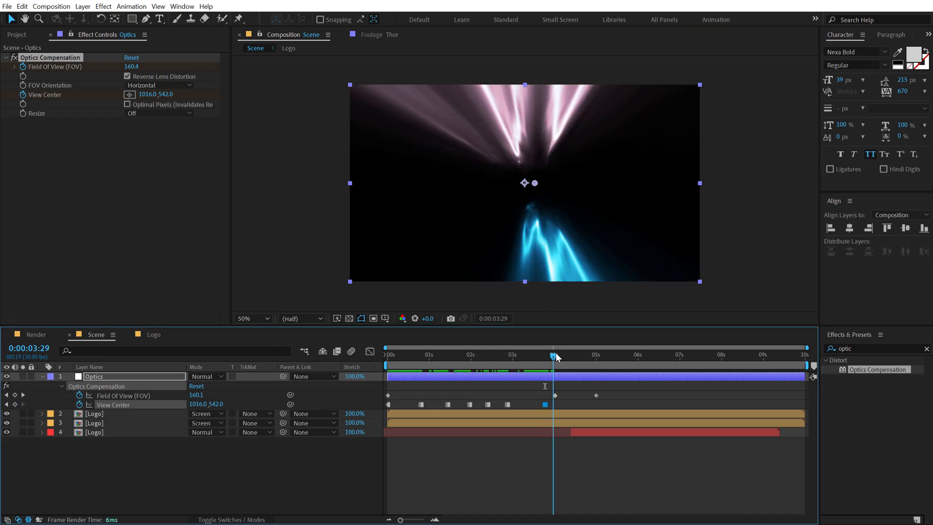
double_click(147, 95)
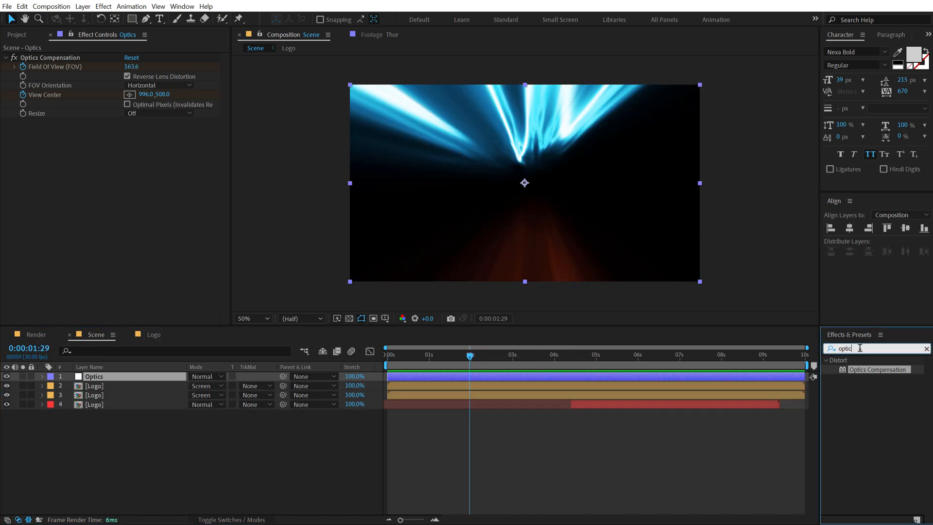
- Add a Curves effect to the Optics layer and reshape the RGB curve to tone down the streaks
text(curv)
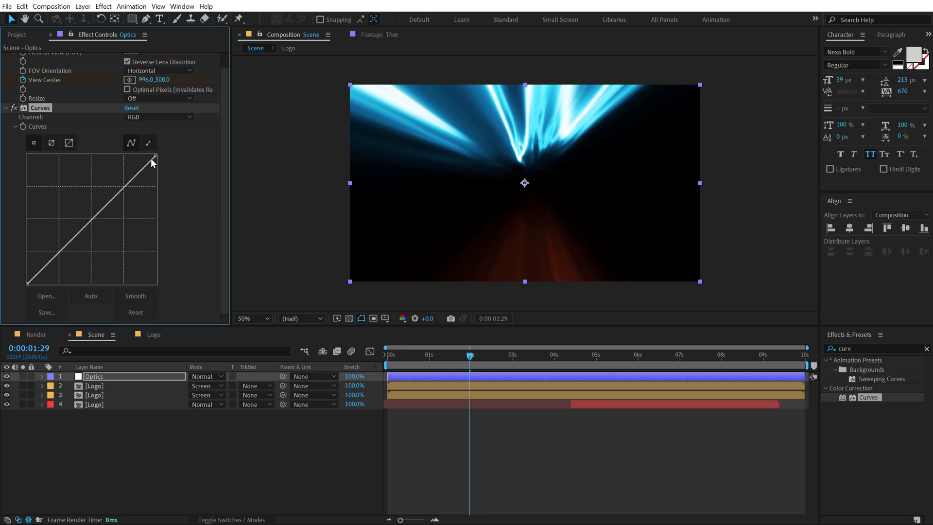
drag(151, 162, 154, 156)
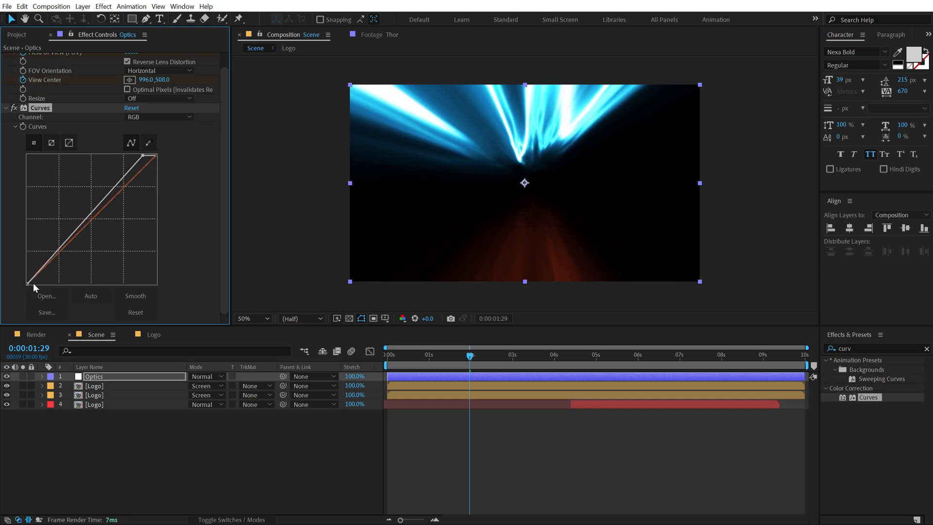
drag(31, 283, 36, 285)
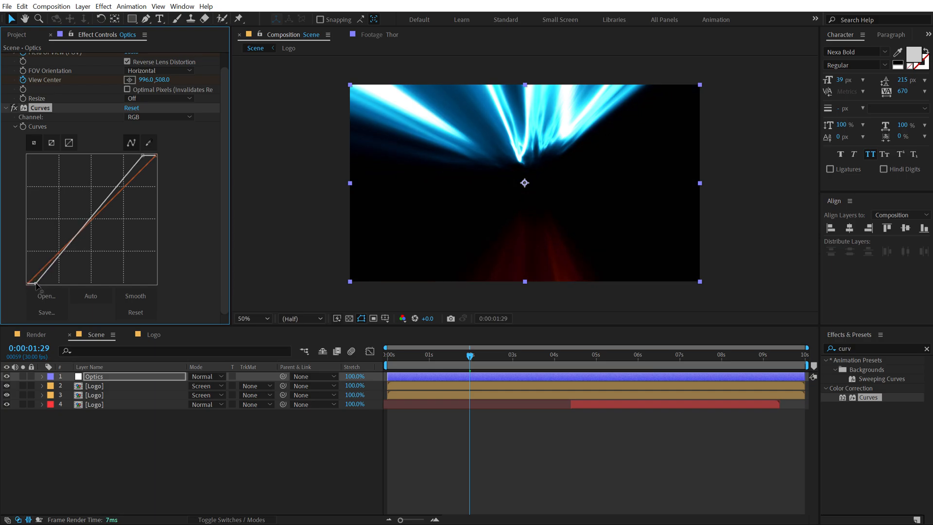
click(431, 357)
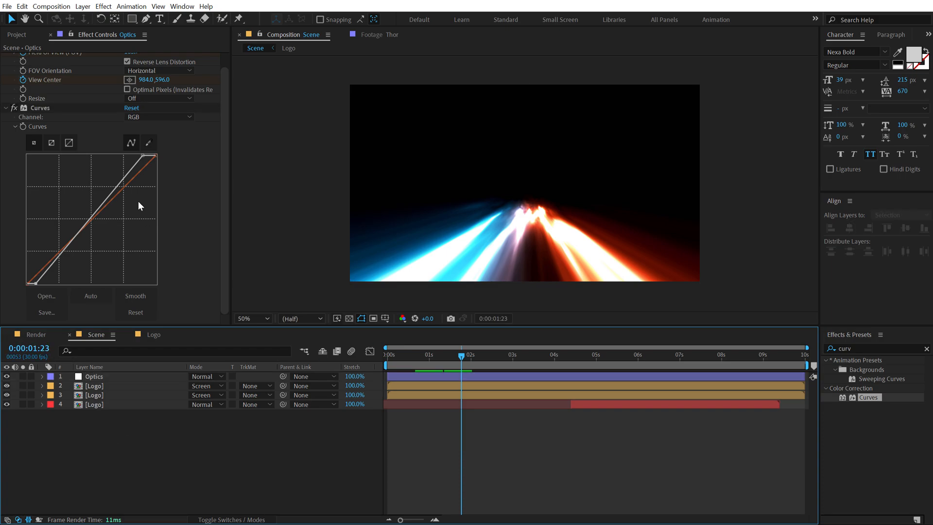
- Browse actionvfx.com's Glass and Debris & Impact collections for shockwave and dust clips
click(16, 34)
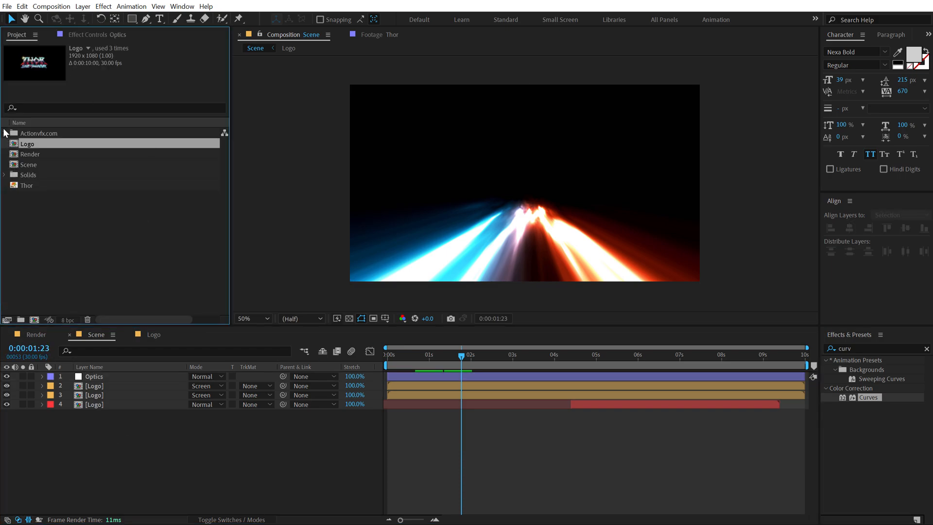
click(4, 133)
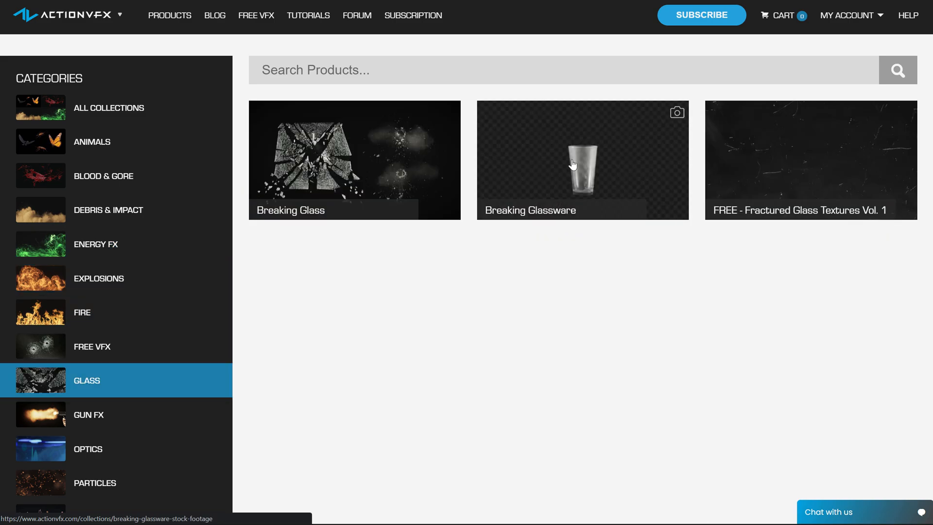
click(108, 210)
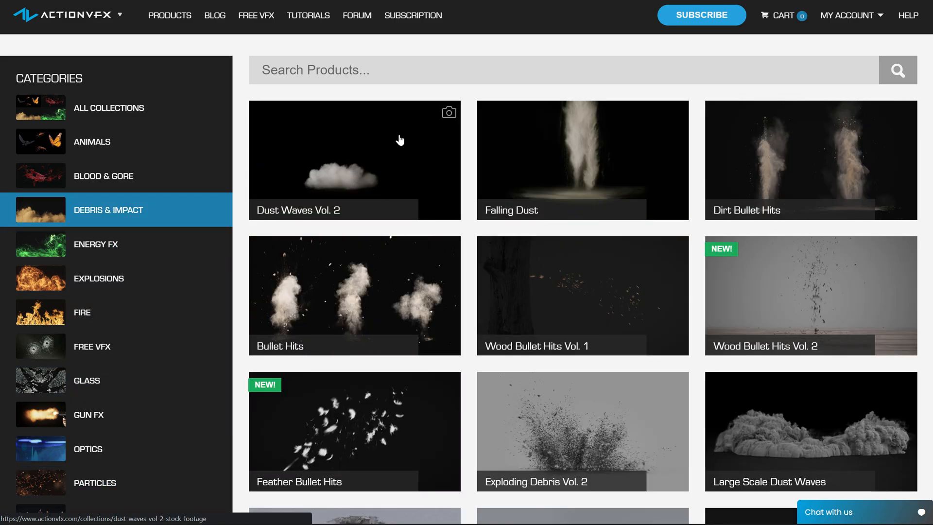
scroll(down, 3)
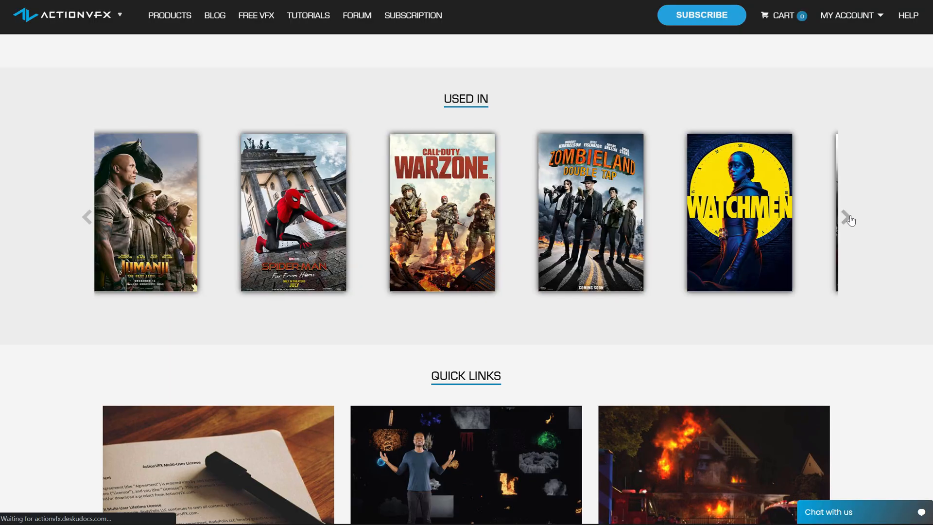
click(849, 217)
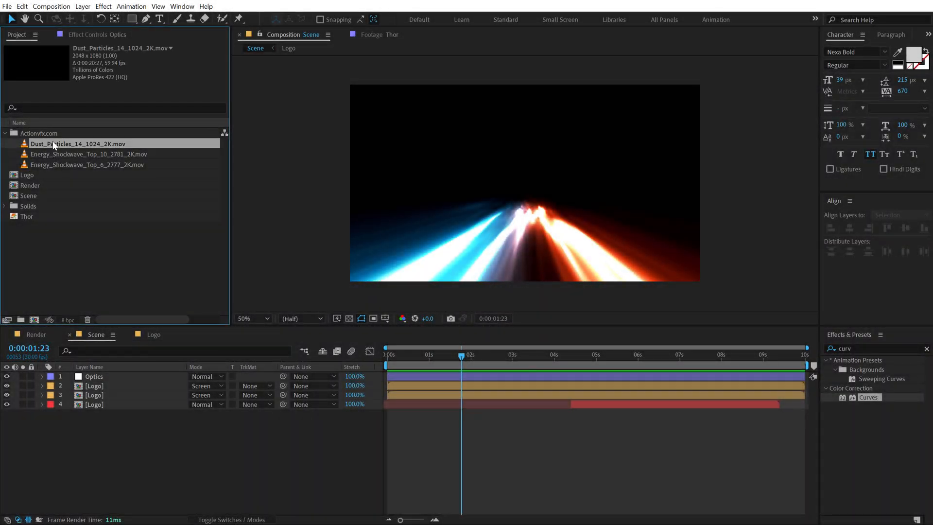
- Place both Energy Shockwave .mov clips into the Scene timeline starting at about 5s
click(89, 153)
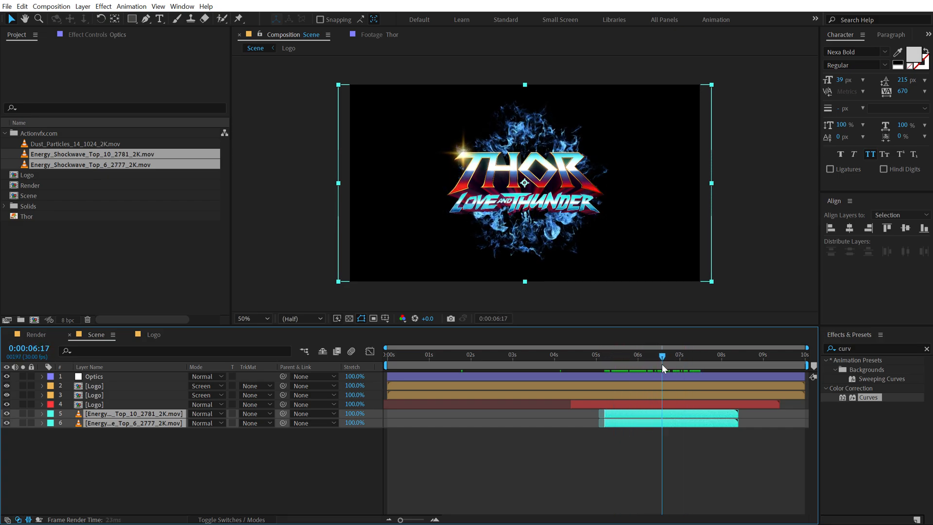
click(133, 412)
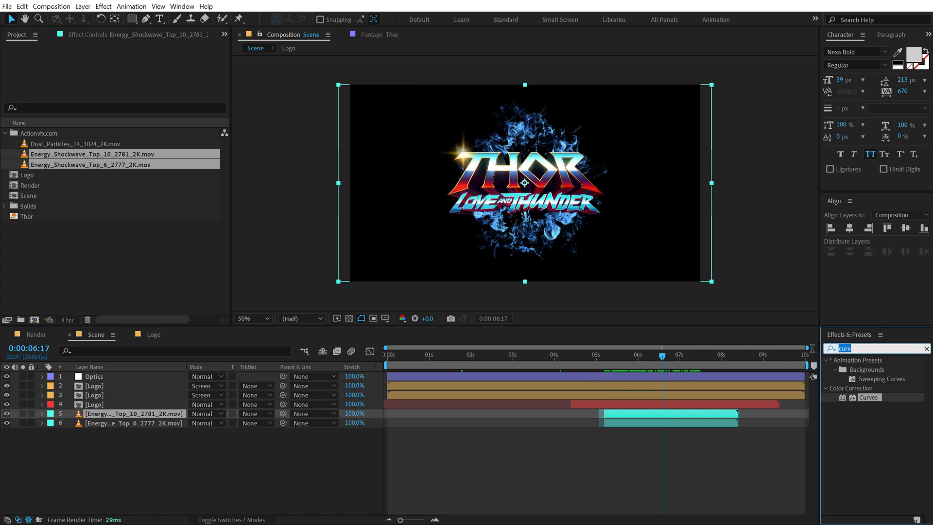
- Apply VC Color Vibrance to both shockwaves, teal on Top_10 and red on Top_6
text(vc)
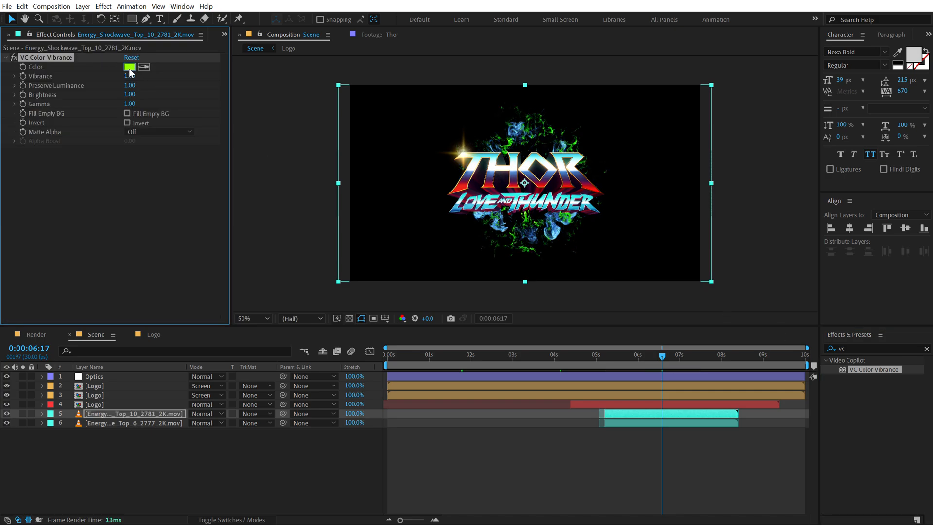
click(130, 67)
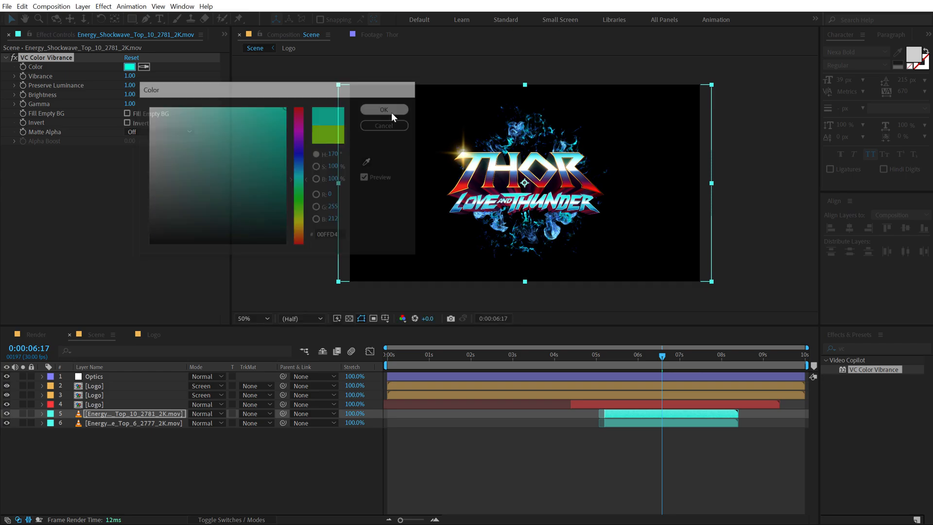
click(384, 108)
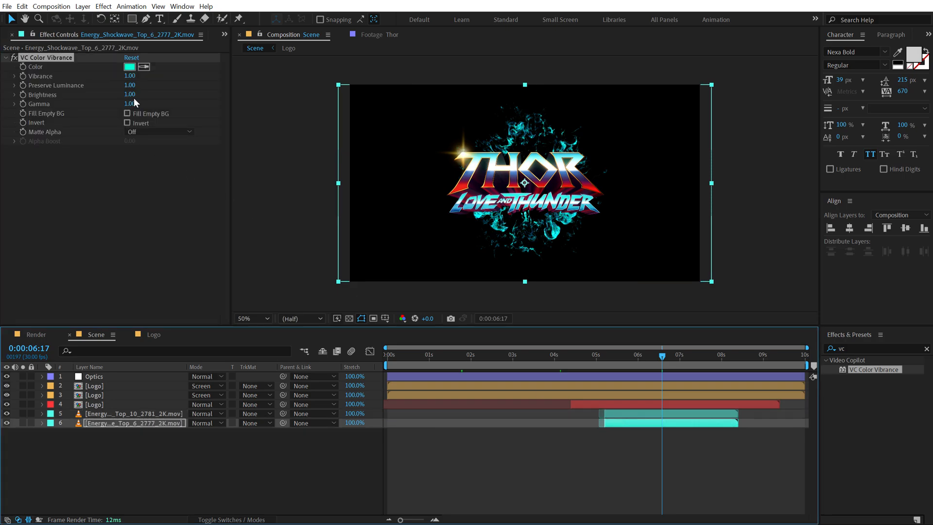
click(129, 67)
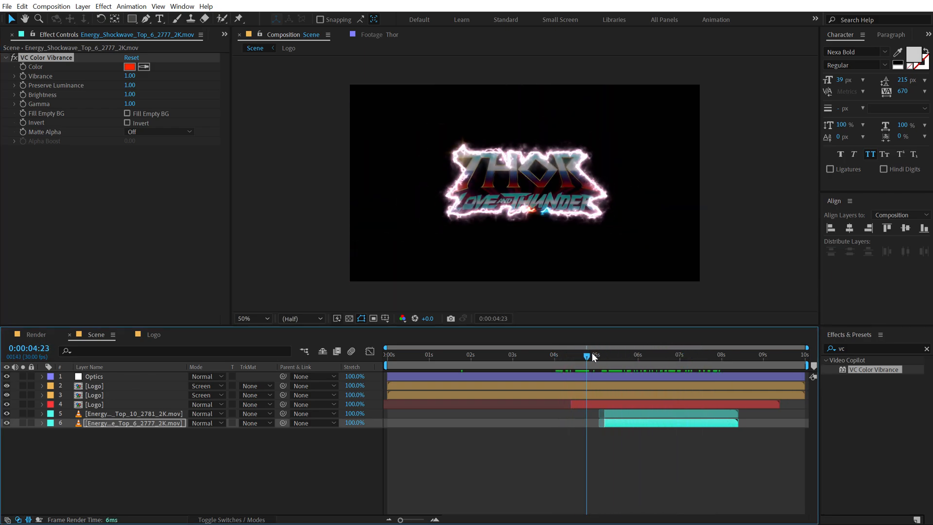
drag(587, 355, 573, 356)
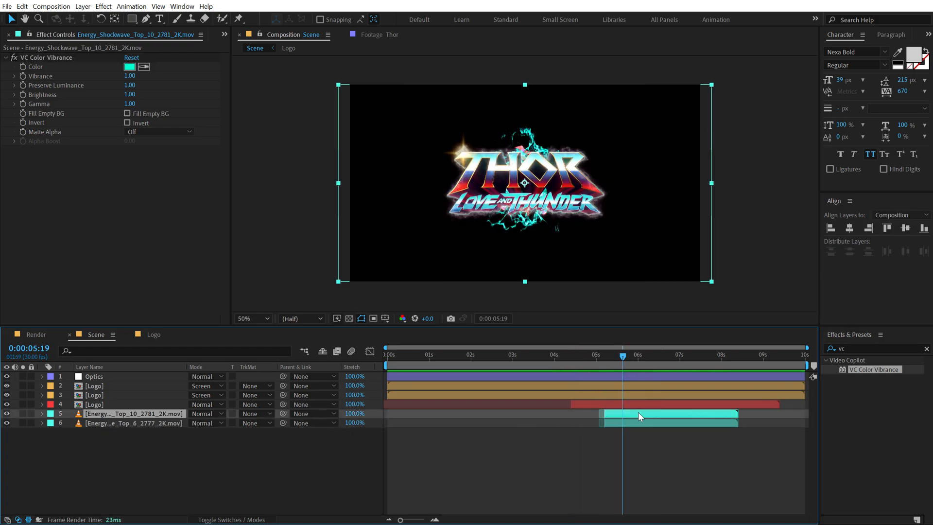
- Time Stretch the Top_10 shockwave layer to a 70% Stretch Factor via Time > Time Stretch
right_click(639, 417)
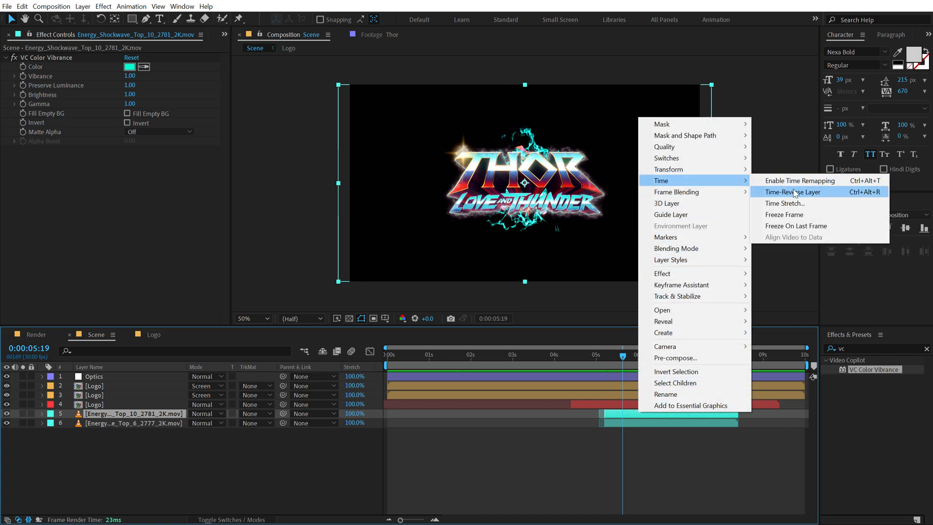
click(784, 203)
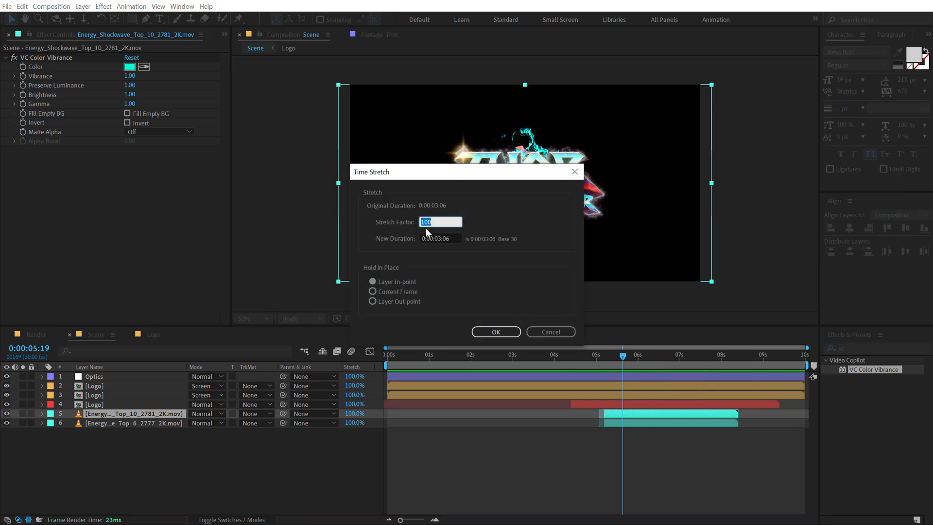
click(494, 331)
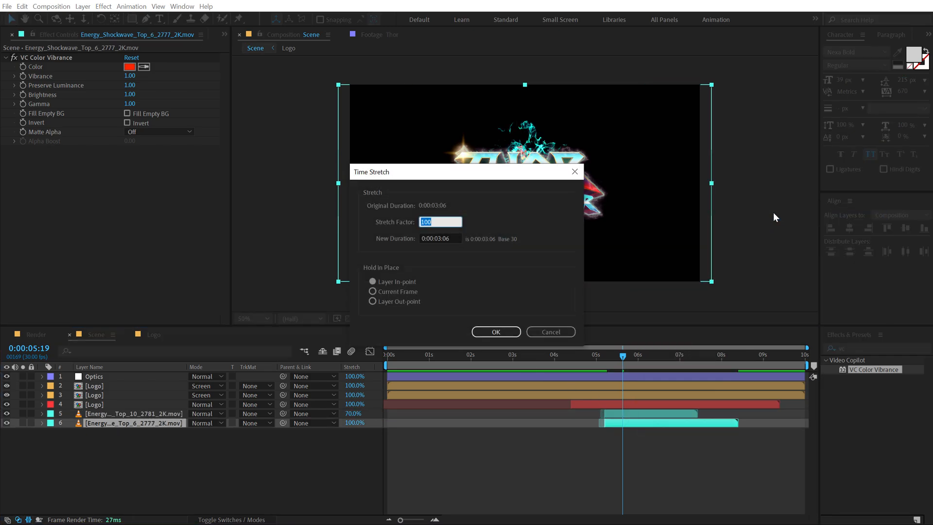
click(495, 332)
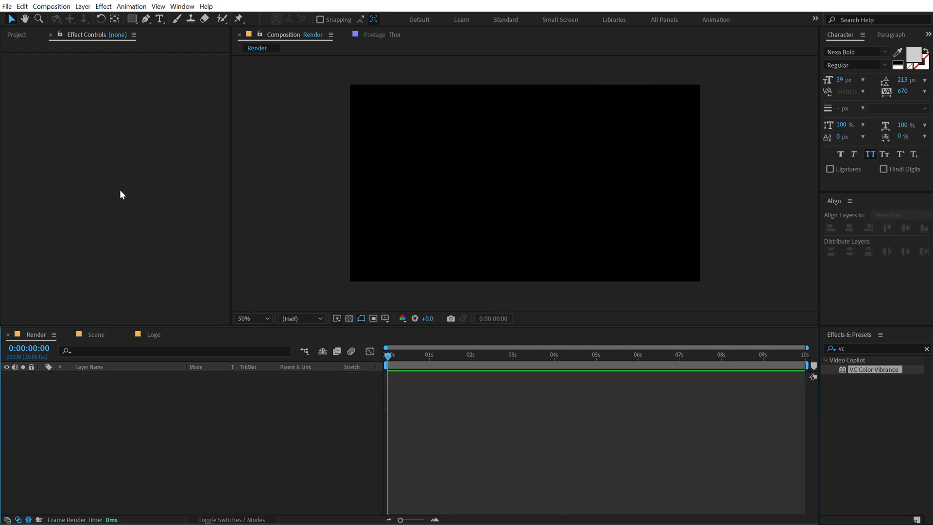
- Nest Scene into Render under a Noise adjustment layer at 5%, with Scene in Screen mode
click(16, 35)
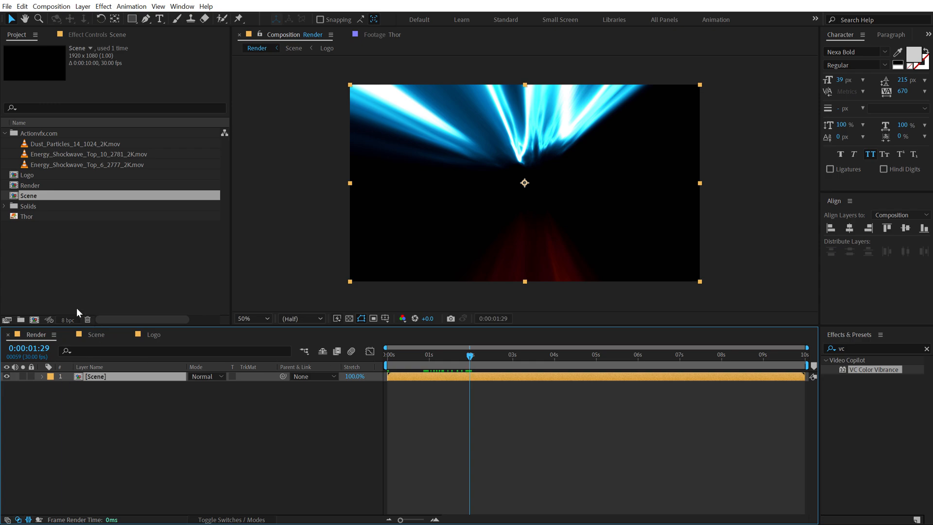
mouse_move(70, 330)
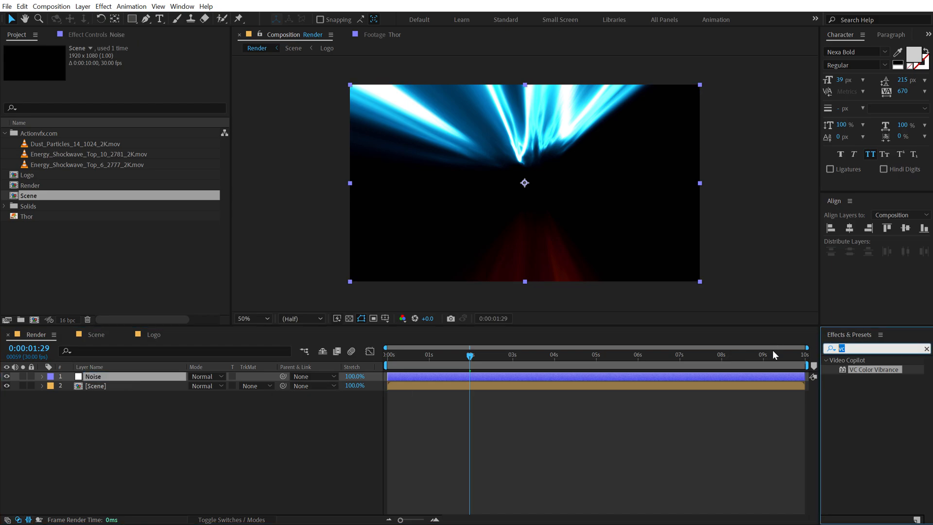
text(noise)
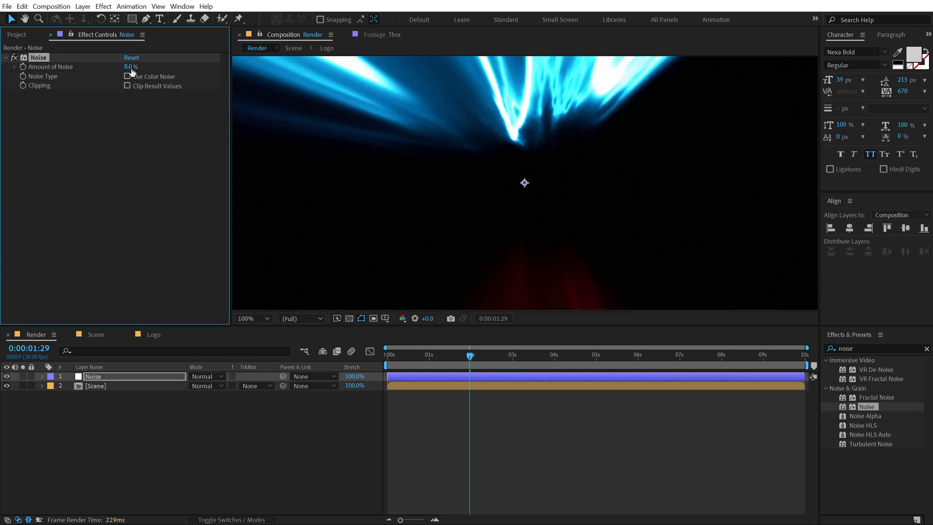
drag(132, 66, 118, 66)
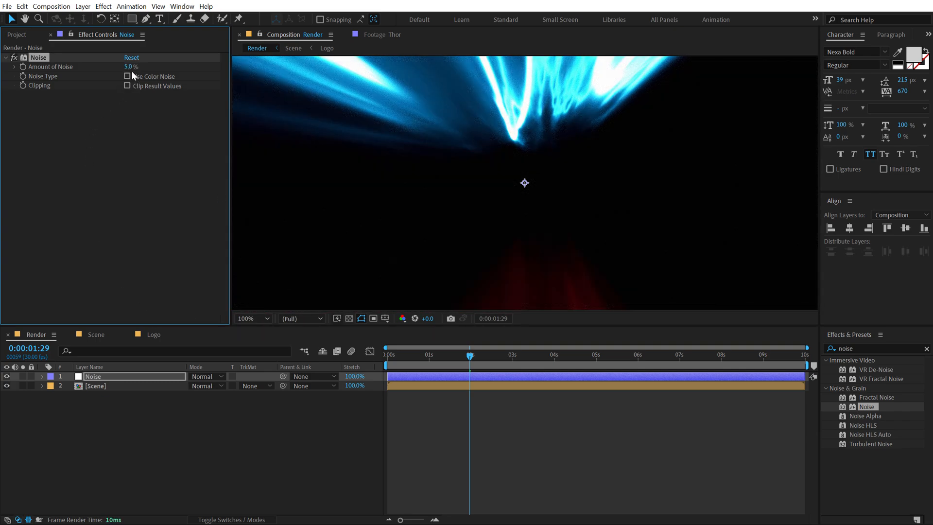
click(95, 386)
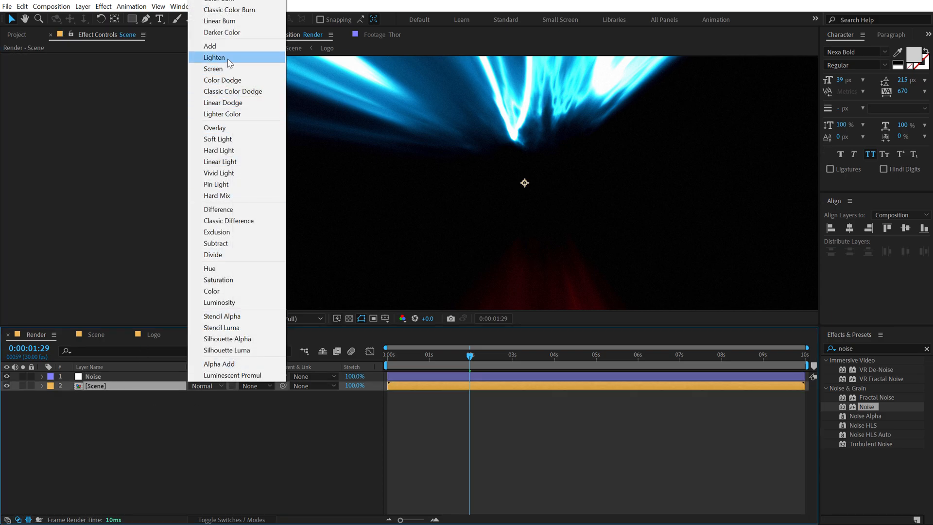
click(213, 68)
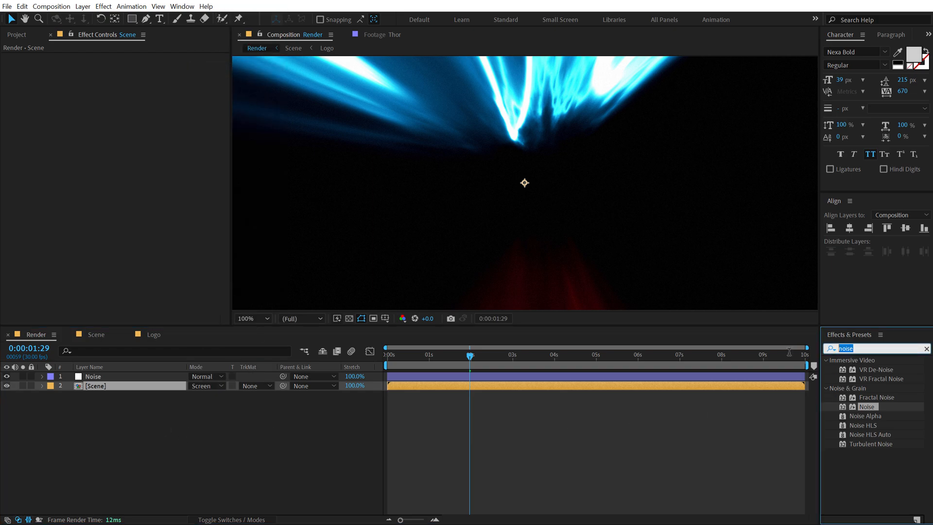
- Apply Stylize > Glow to the Scene layer with threshold 87.1% and radius 213
text(glow)
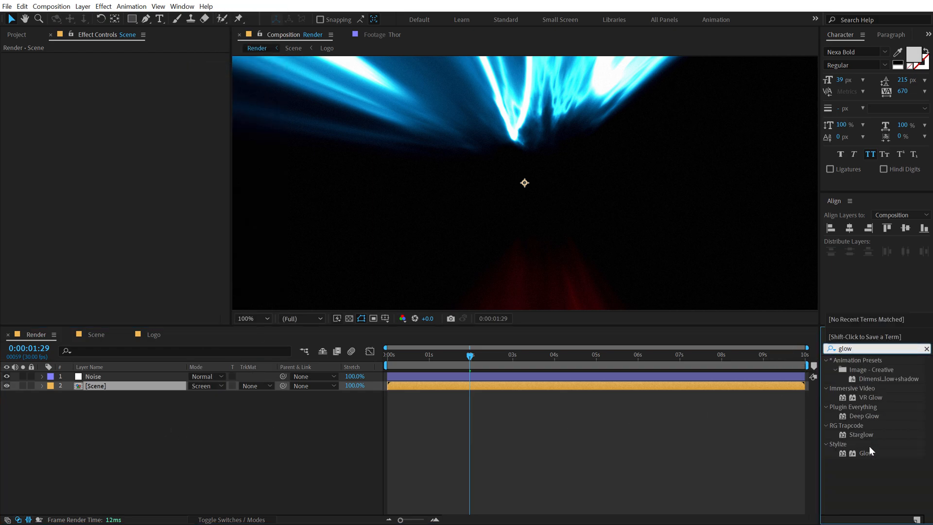
double_click(865, 452)
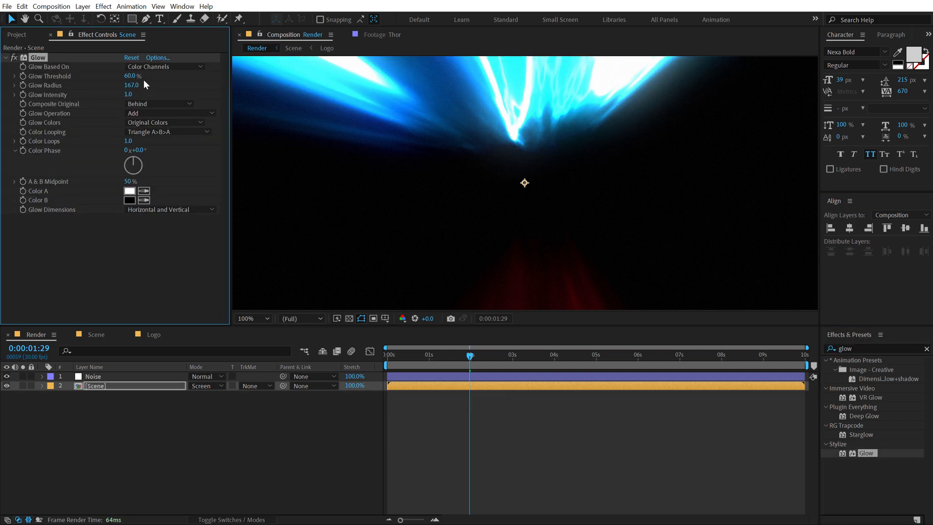
drag(131, 76, 173, 76)
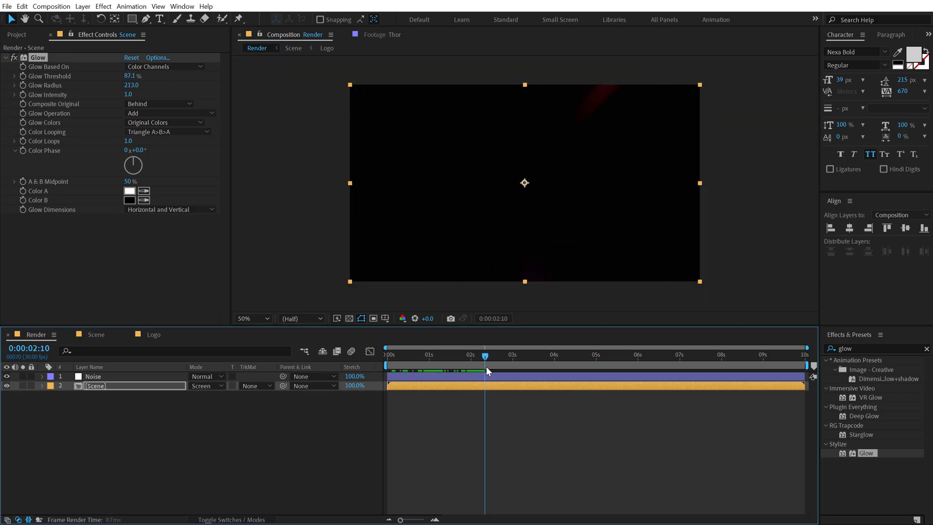
drag(485, 356, 501, 356)
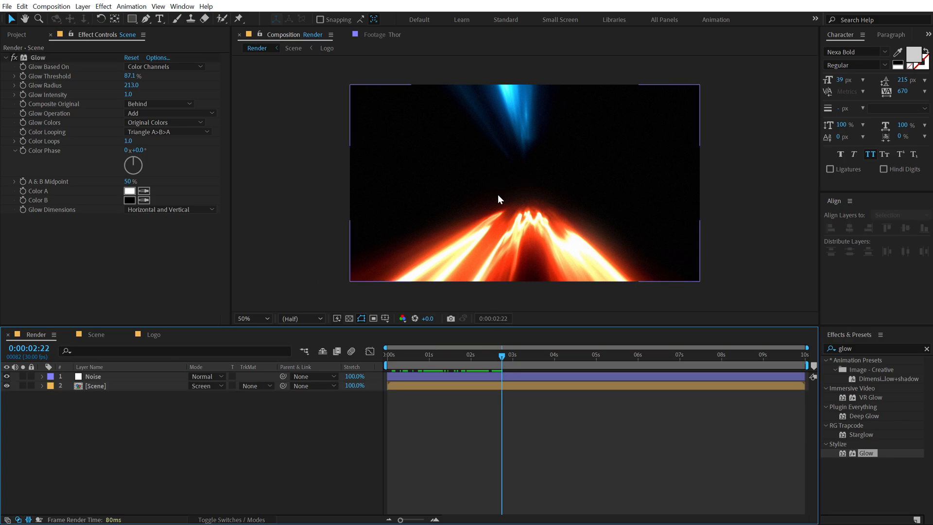
mouse_move(492, 221)
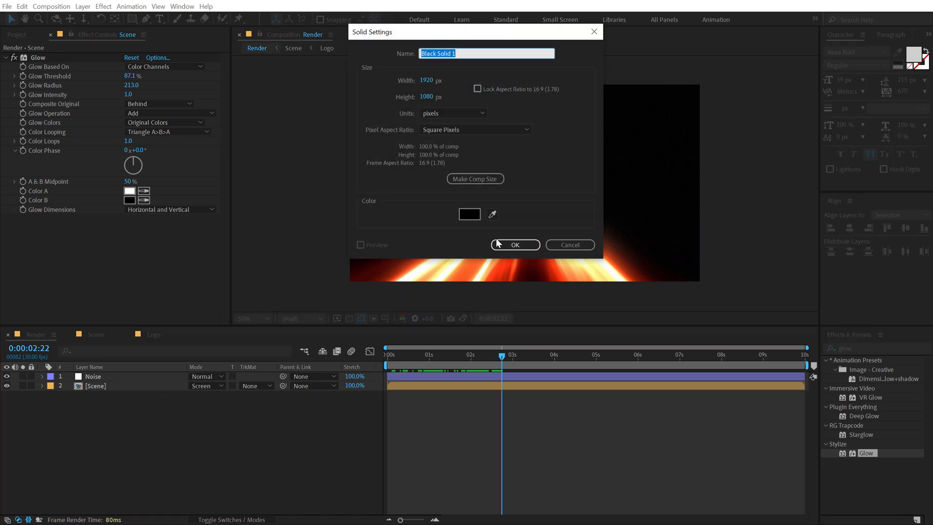
- Create a black BG solid and an Overlay-mode Turbulence solid with Turbulent Noise beneath Scene
text(BG)
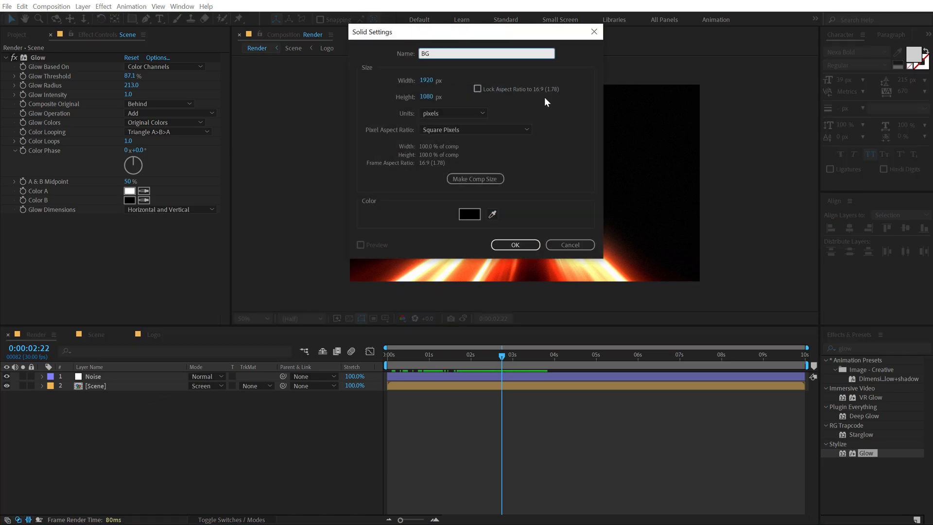
click(514, 245)
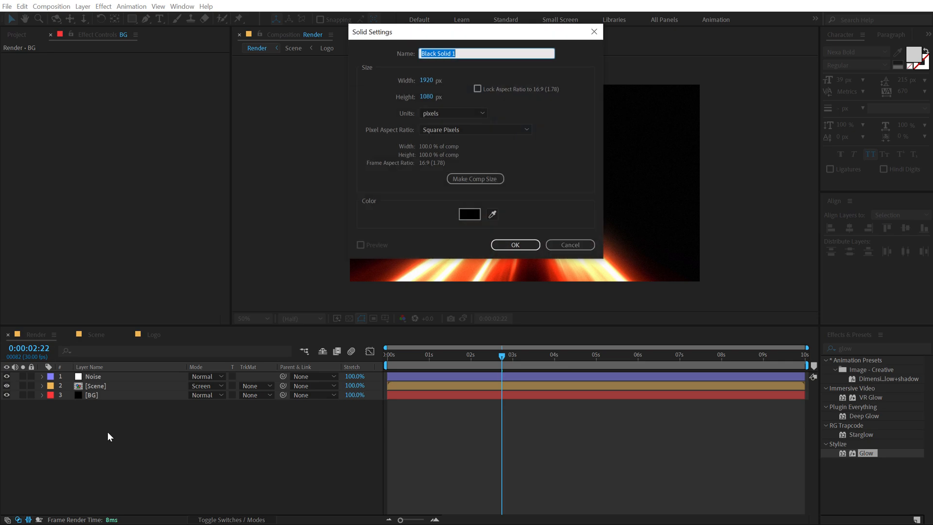
click(514, 244)
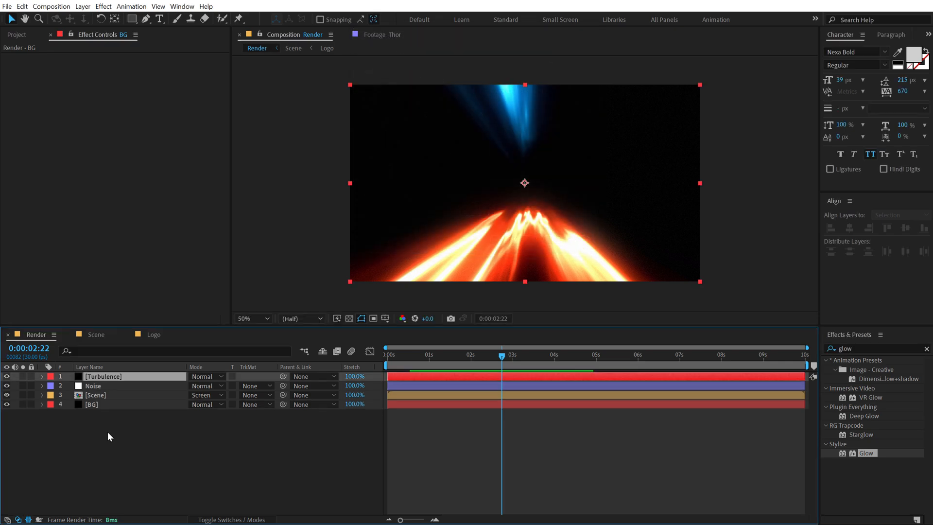
click(102, 376)
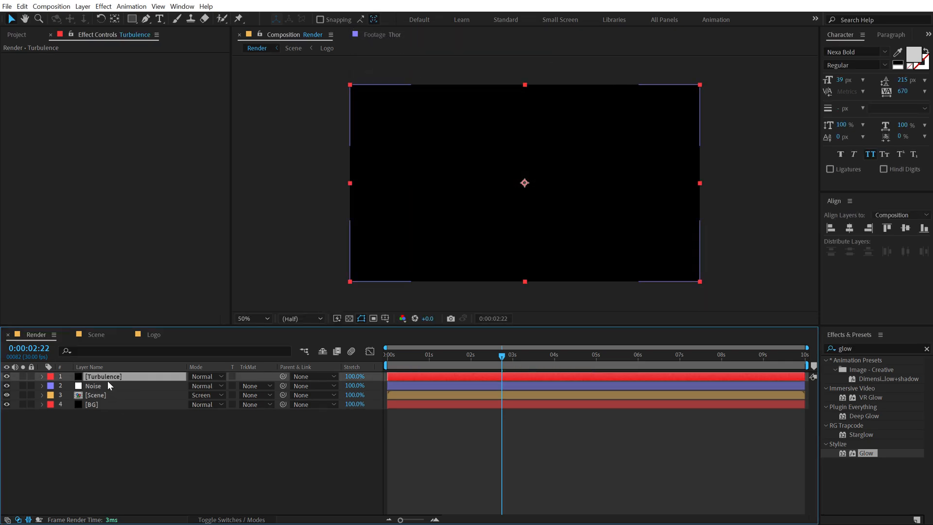
click(205, 386)
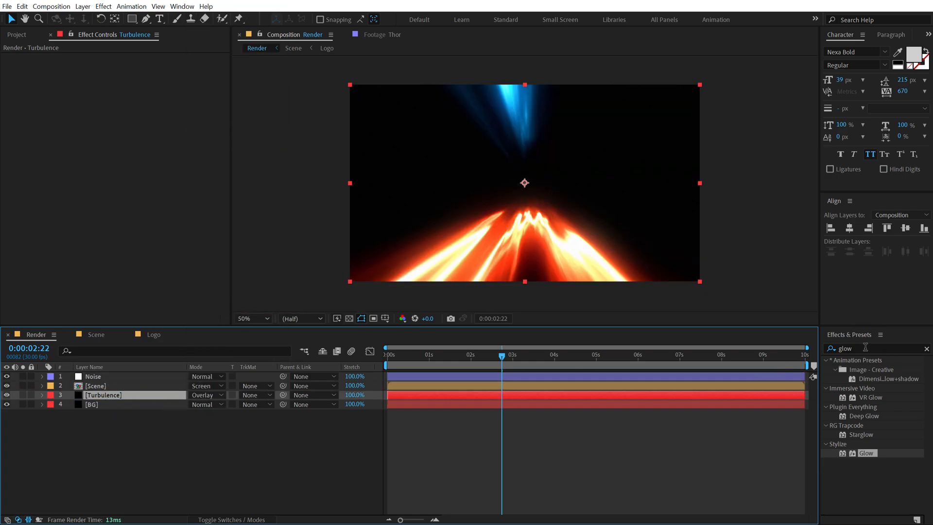
text(turbu)
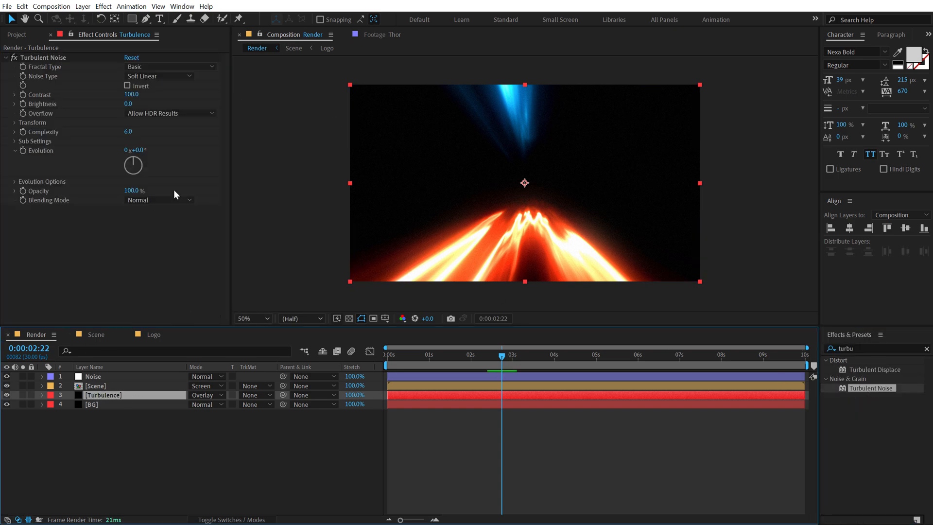
click(96, 384)
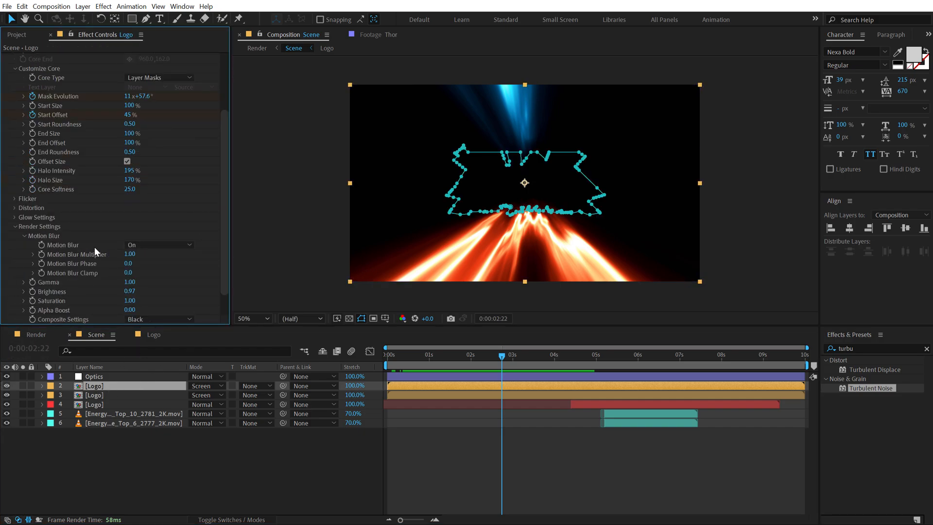
scroll(down, 3)
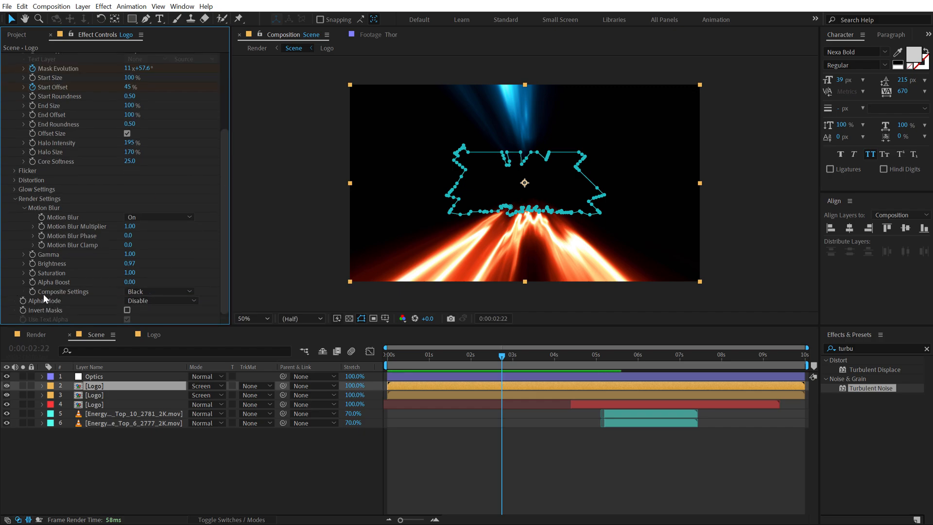
click(158, 301)
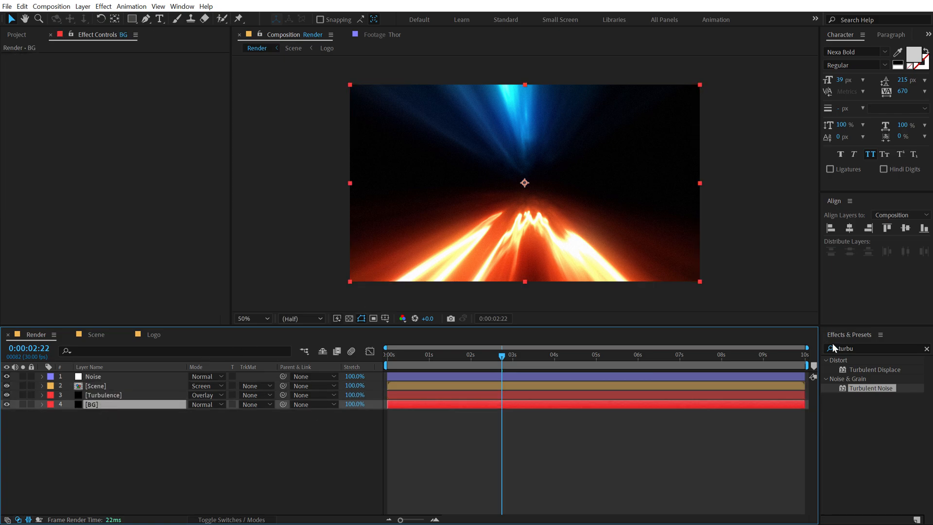
- Add Gradient Ramp to the BG layer and angle the ramp diagonally across the frame
text(glow)
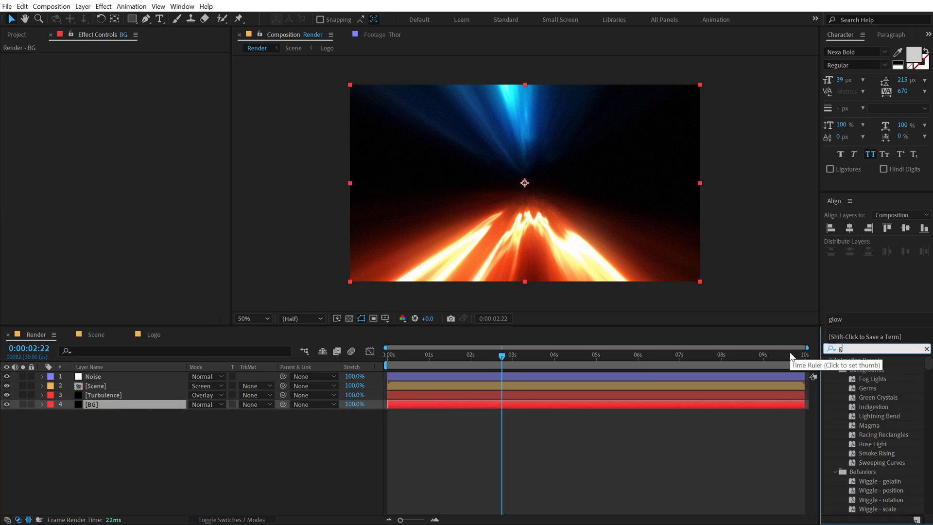
text(rad)
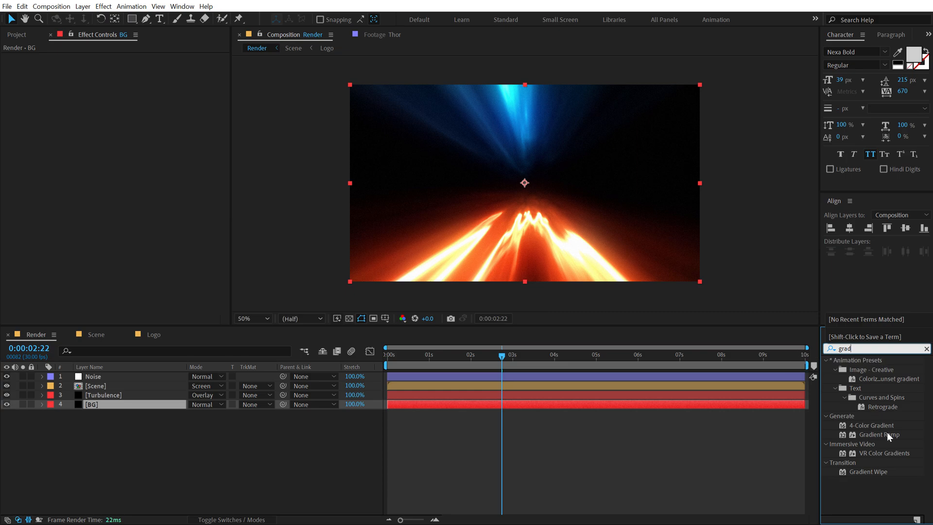
double_click(878, 434)
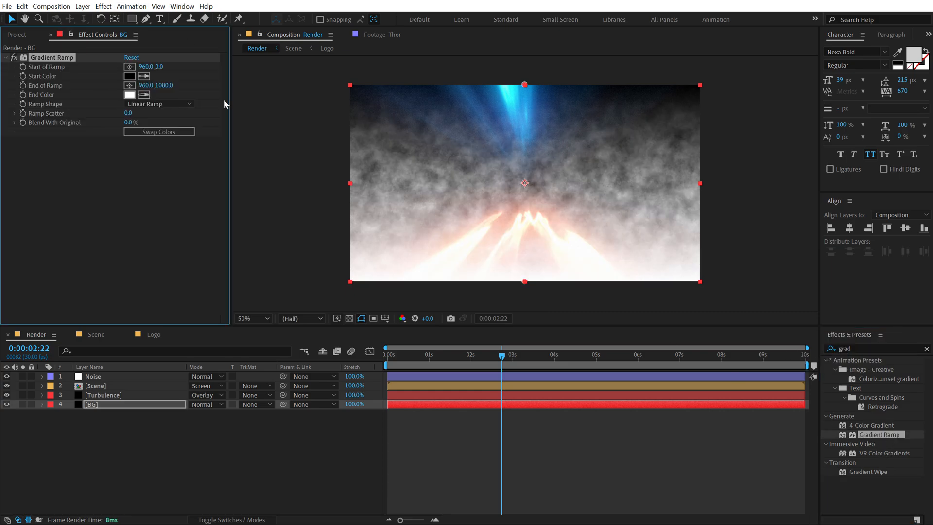
drag(523, 83, 433, 77)
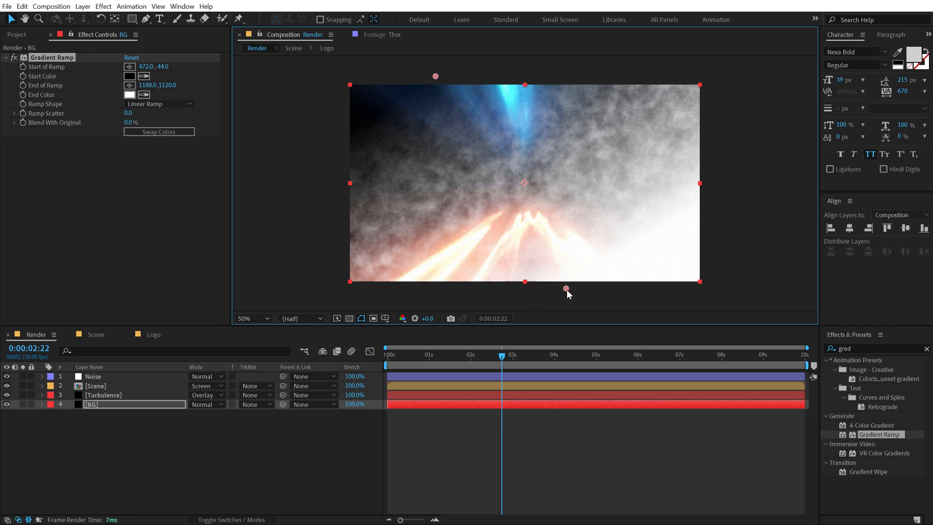
- Give the ramp a dark blue start colour, dark red end colour and some ramp scatter
click(130, 76)
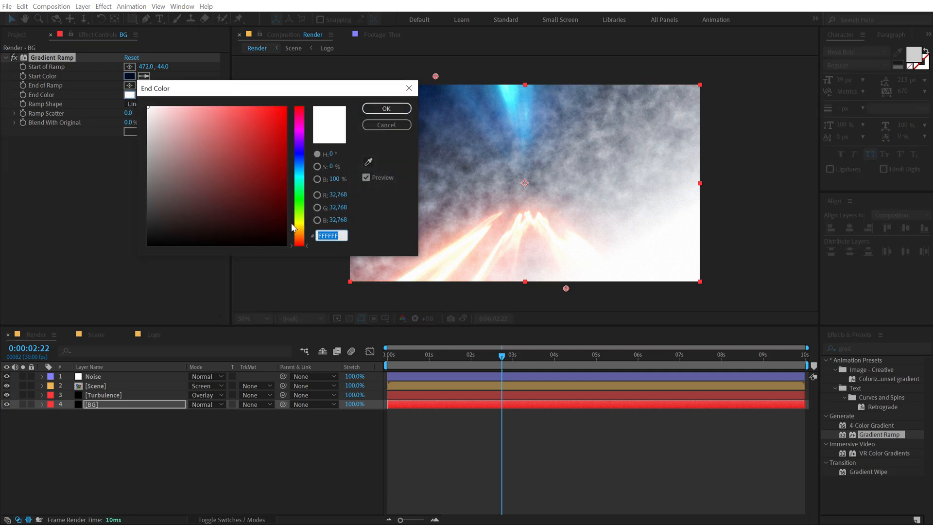
click(386, 107)
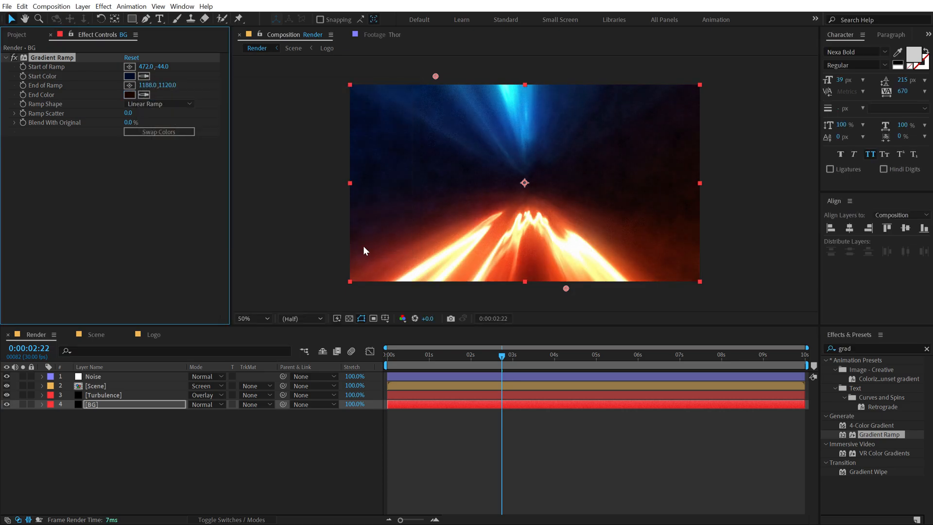
mouse_move(262, 106)
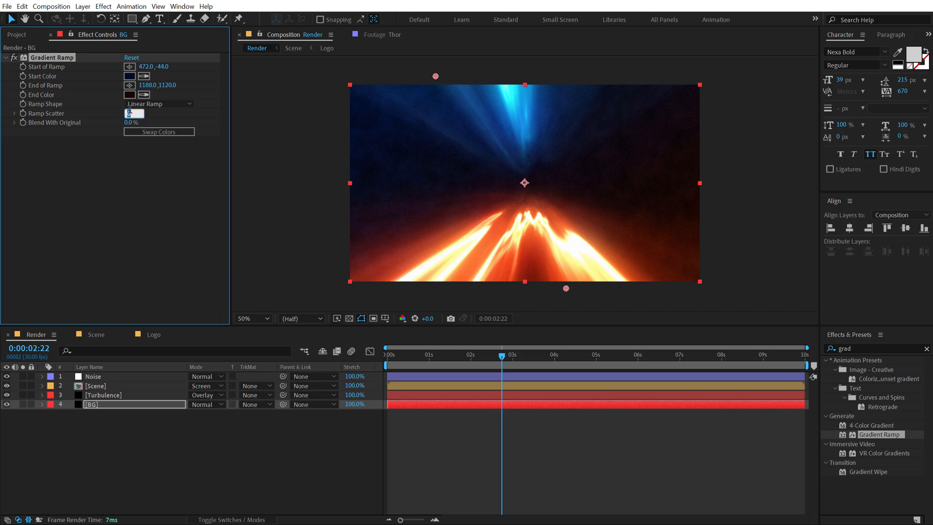
click(103, 395)
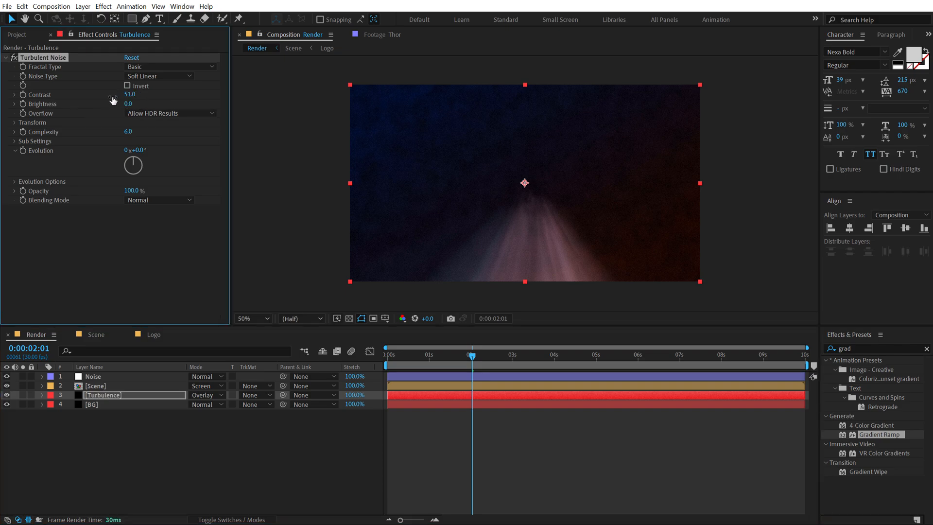
- Set Turbulent Noise contrast 51, scale 195 and a time*200 expression on Evolution
click(15, 122)
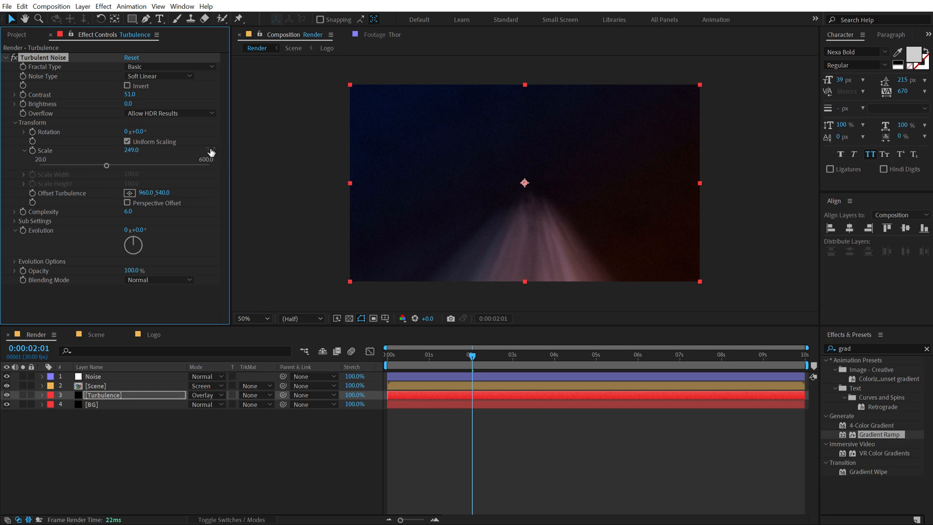
drag(106, 165, 90, 165)
text(time*200)
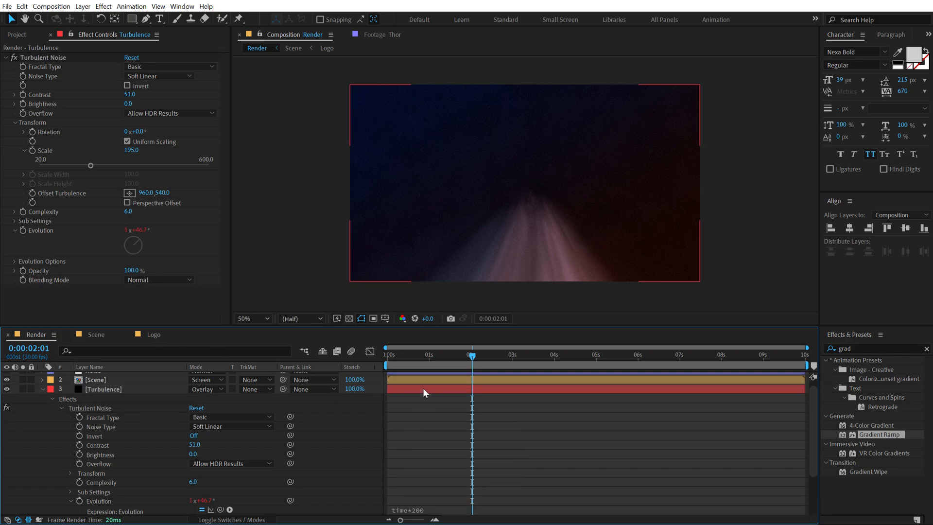
click(521, 356)
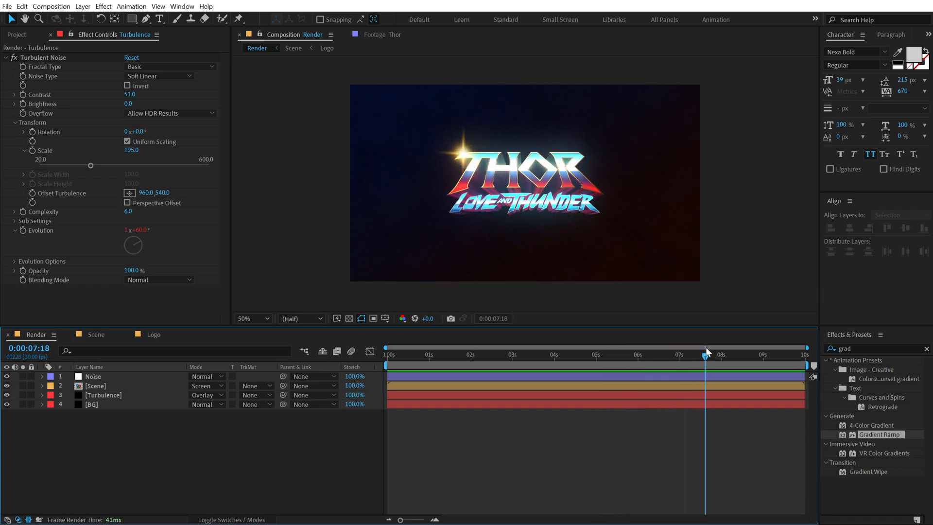
click(586, 353)
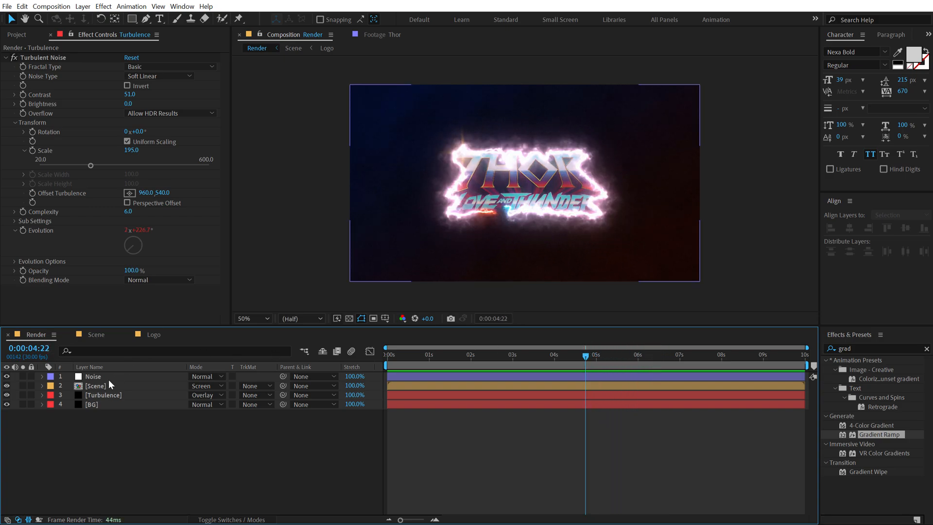
- Lower the Scene layer's Glow Intensity to 0.2 and check the result later in time
click(95, 386)
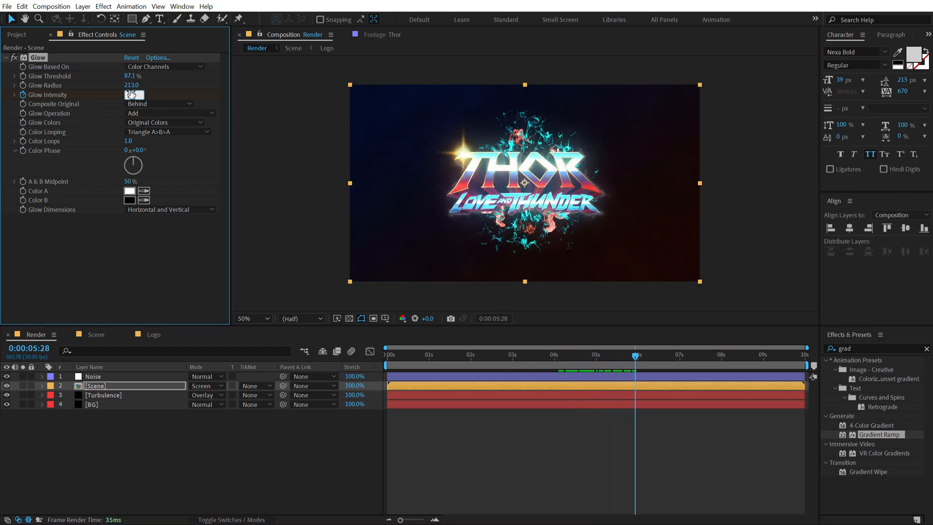
text(0.2)
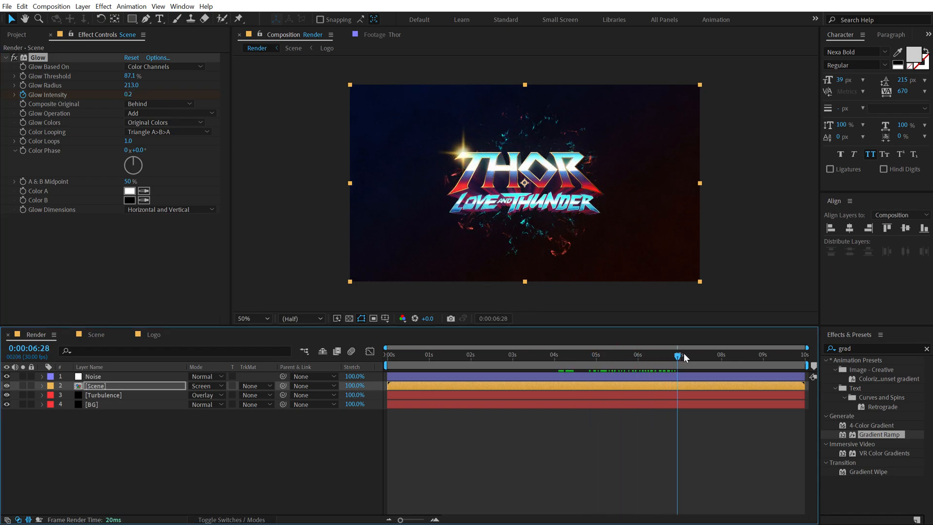
click(664, 356)
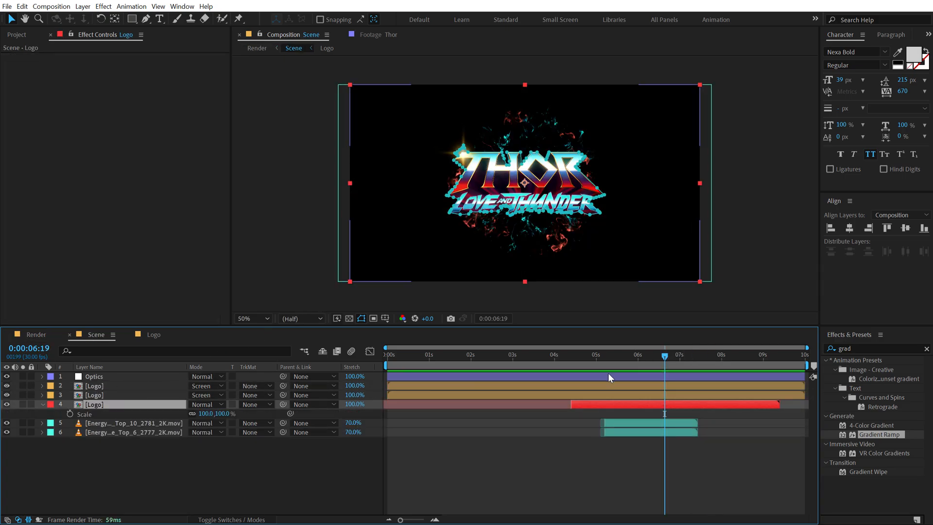
- Keyframe the Logo layer's Scale from 100% around 4:25 down to 90% near 8:29
click(594, 355)
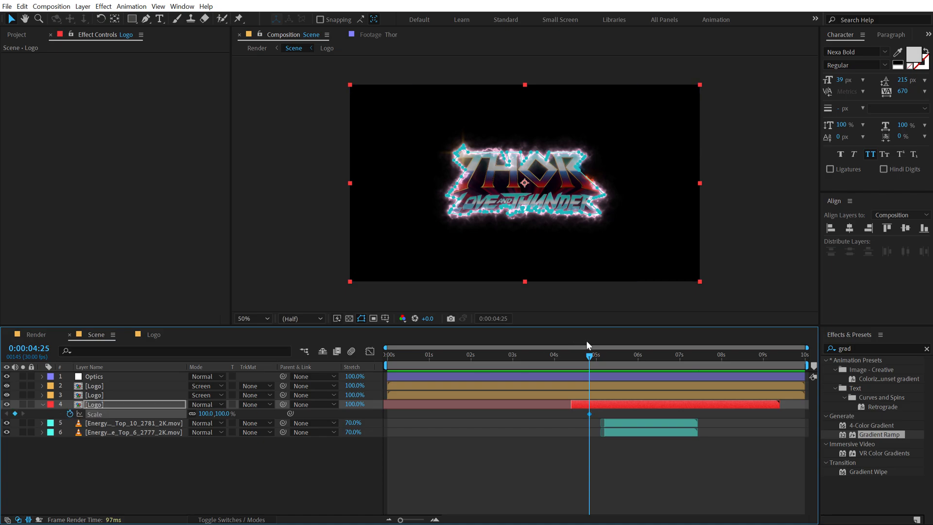
click(764, 355)
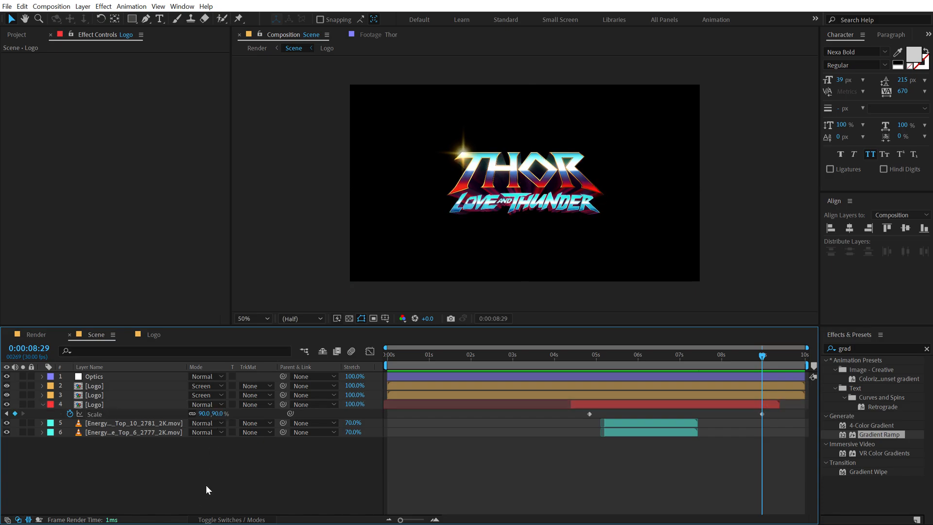
click(593, 355)
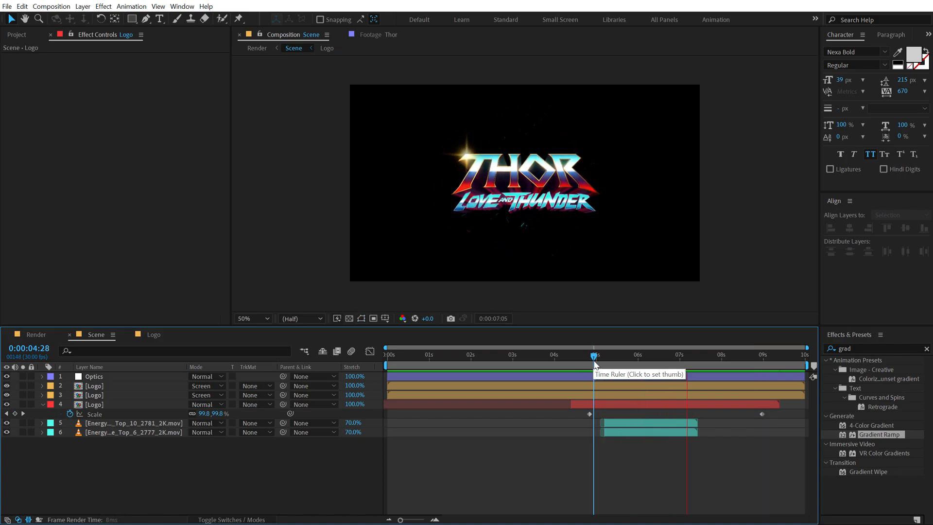
click(594, 353)
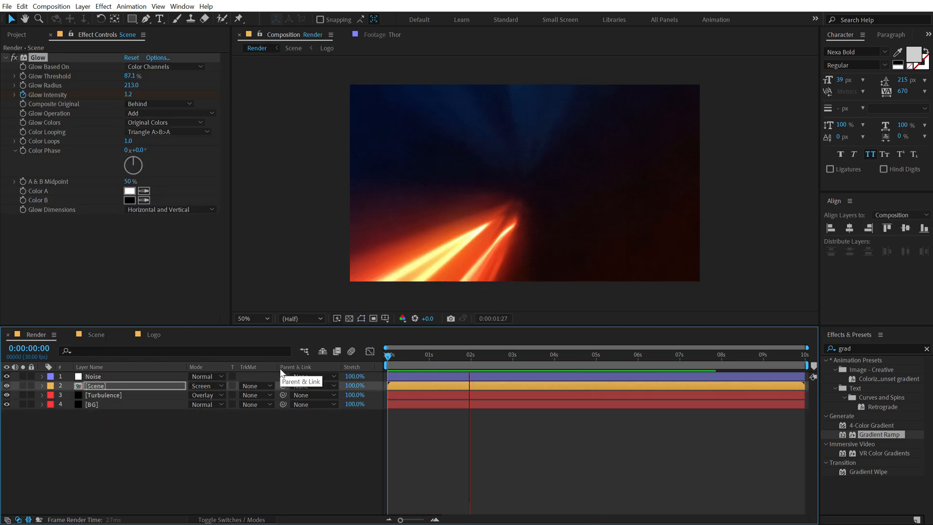
- Preview the Render comp and scrub the time ruler, stopping at the shockwave moment
click(552, 352)
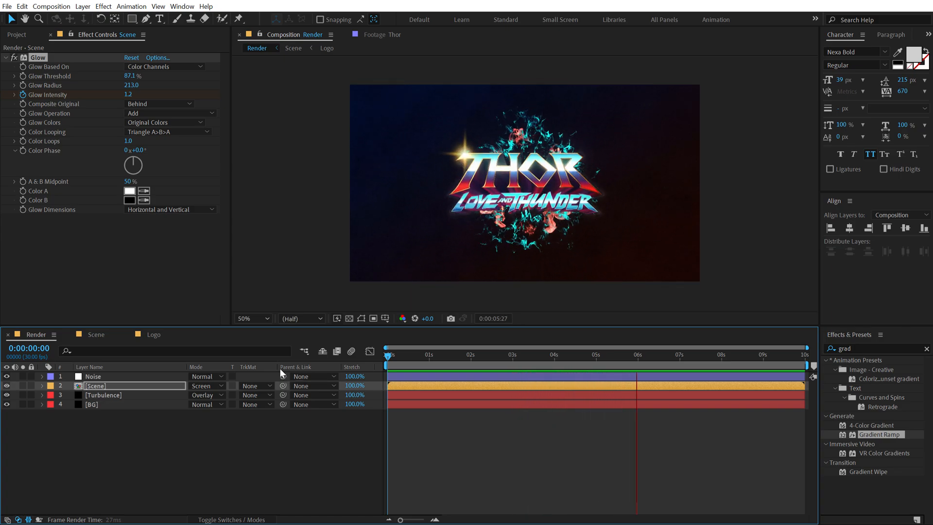
click(717, 351)
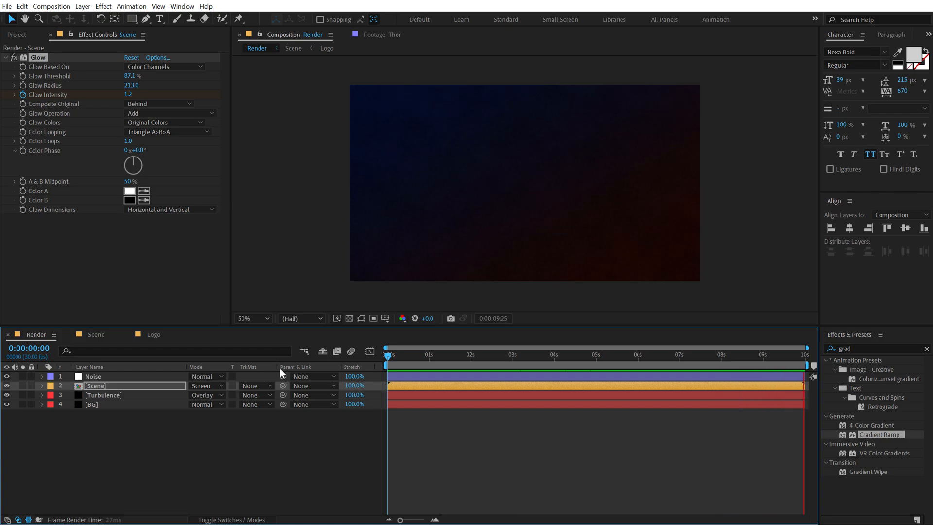
click(471, 347)
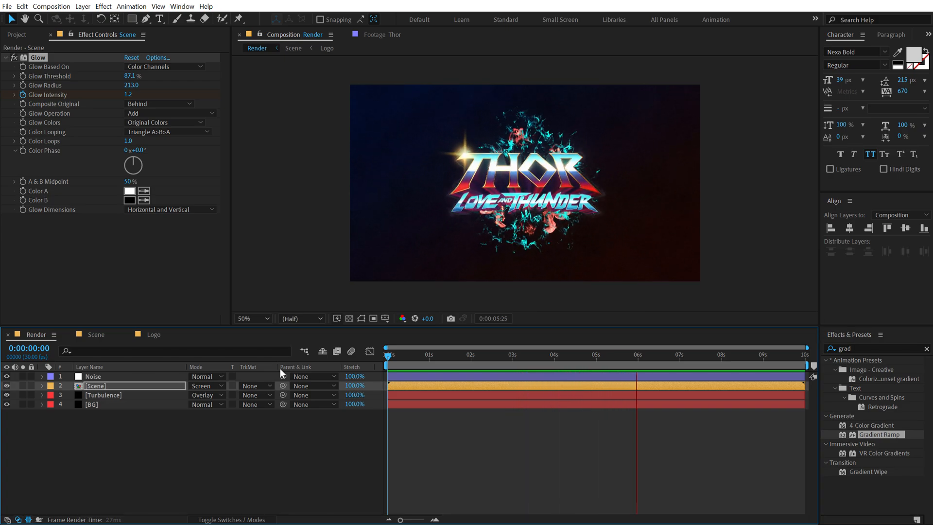
drag(636, 349, 720, 350)
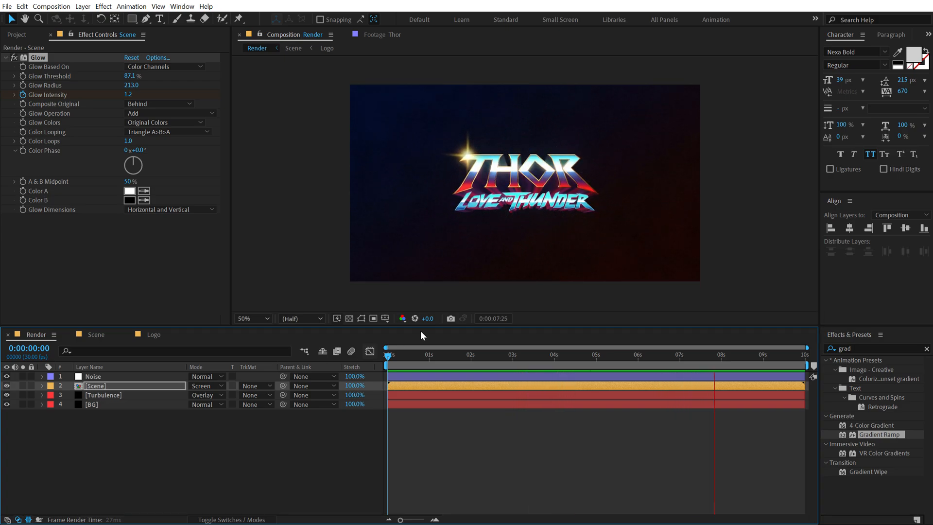
click(661, 356)
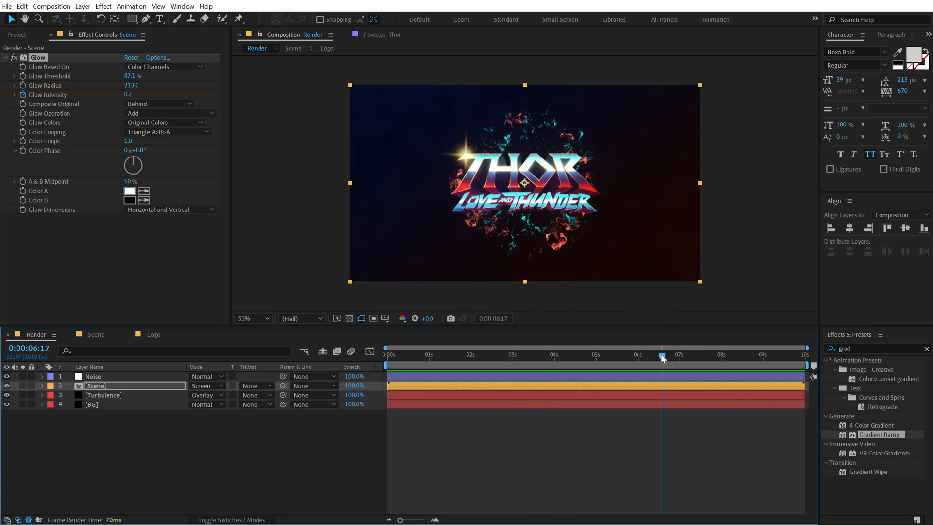